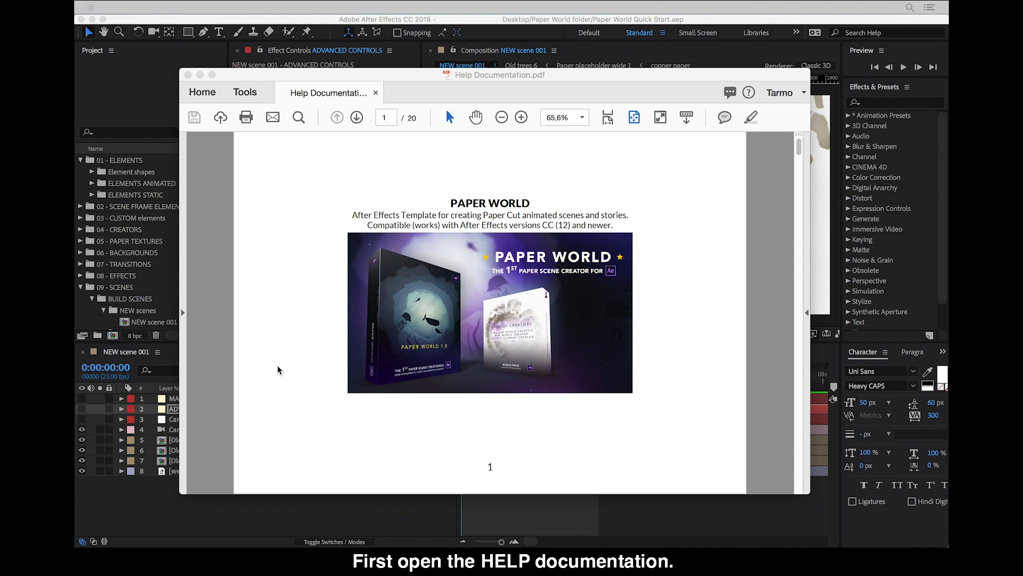
- Follow the help PDF's Space, Speech and Text preview link and scroll through the preview
click(356, 117)
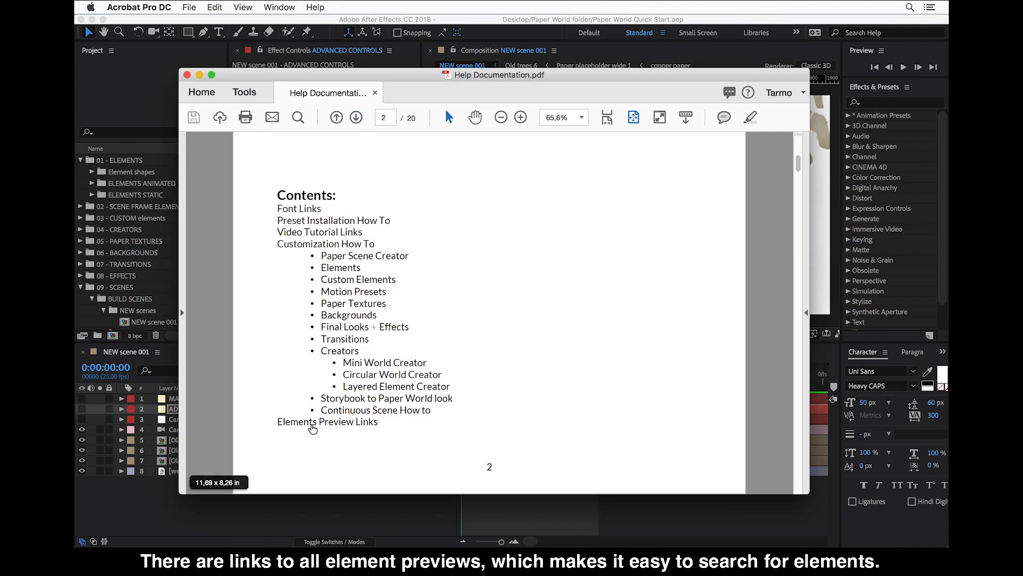
click(328, 421)
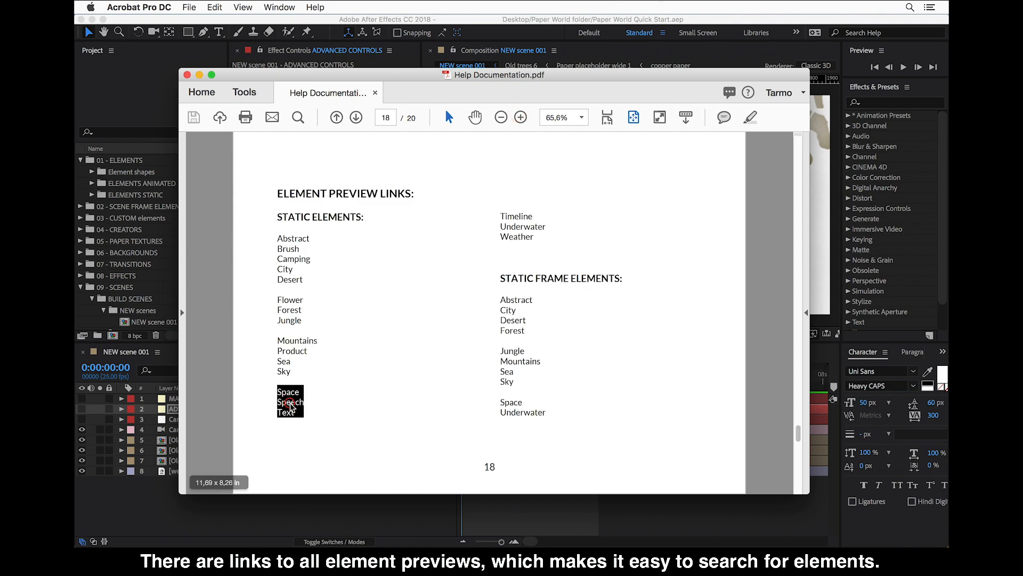
click(288, 392)
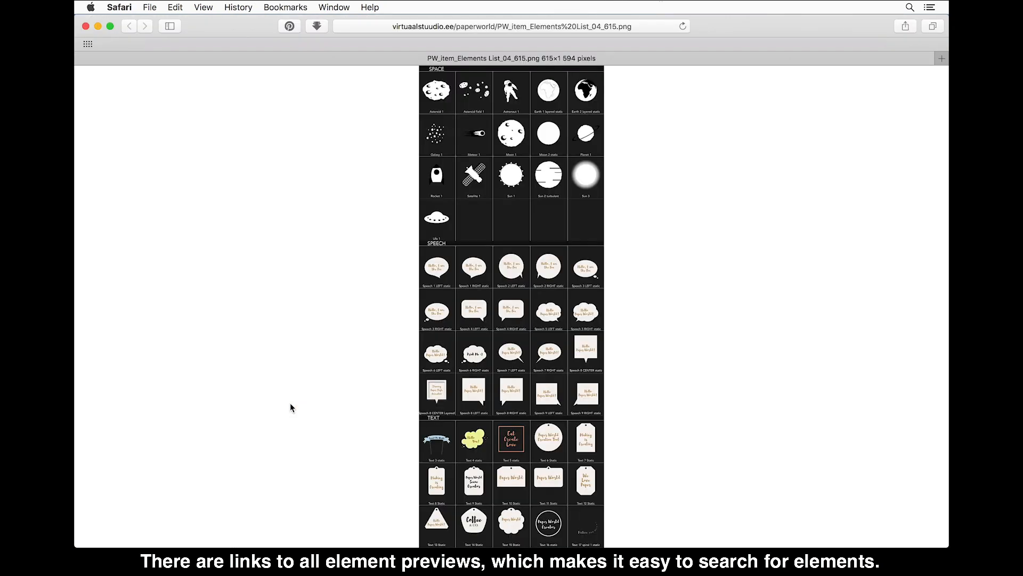
scroll(down, 3)
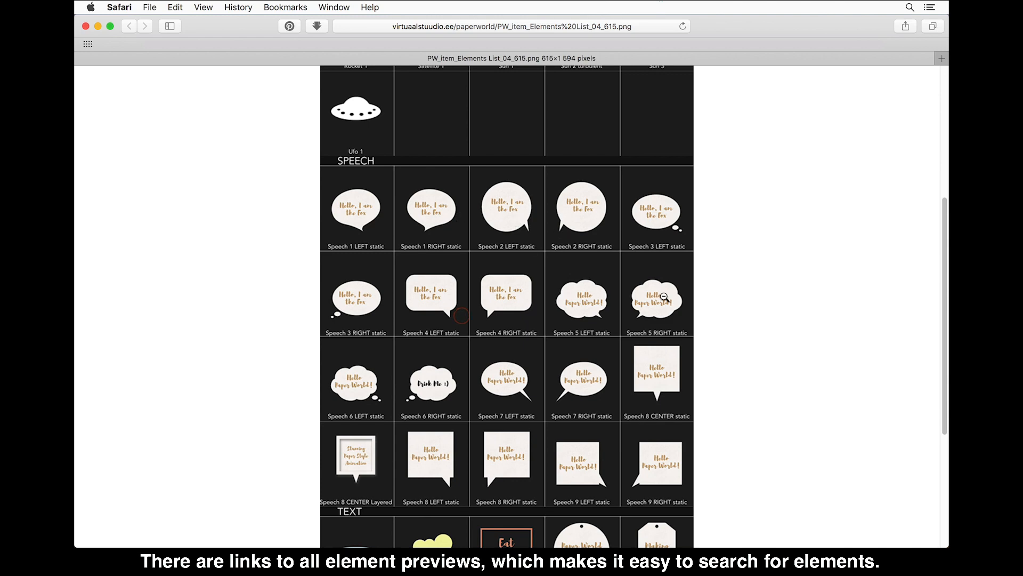
scroll(up, 3)
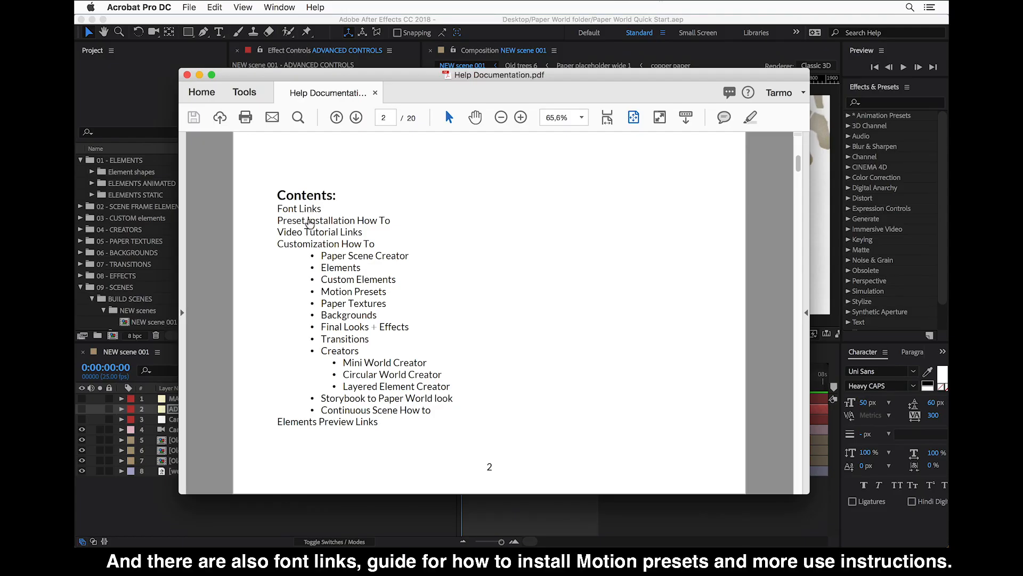
- Jump from the contents to the font links and preset installation page
click(357, 118)
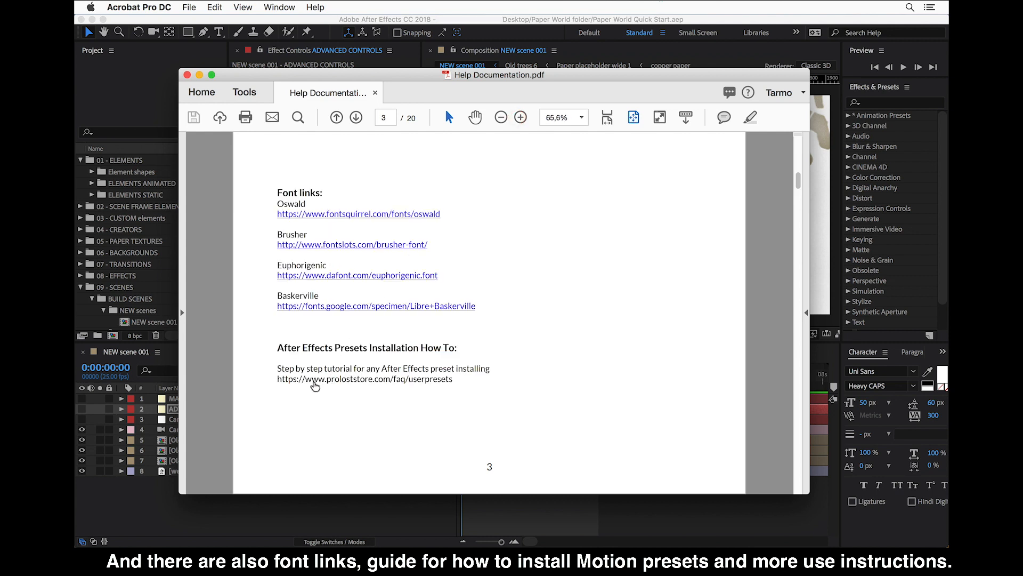
mouse_move(315, 382)
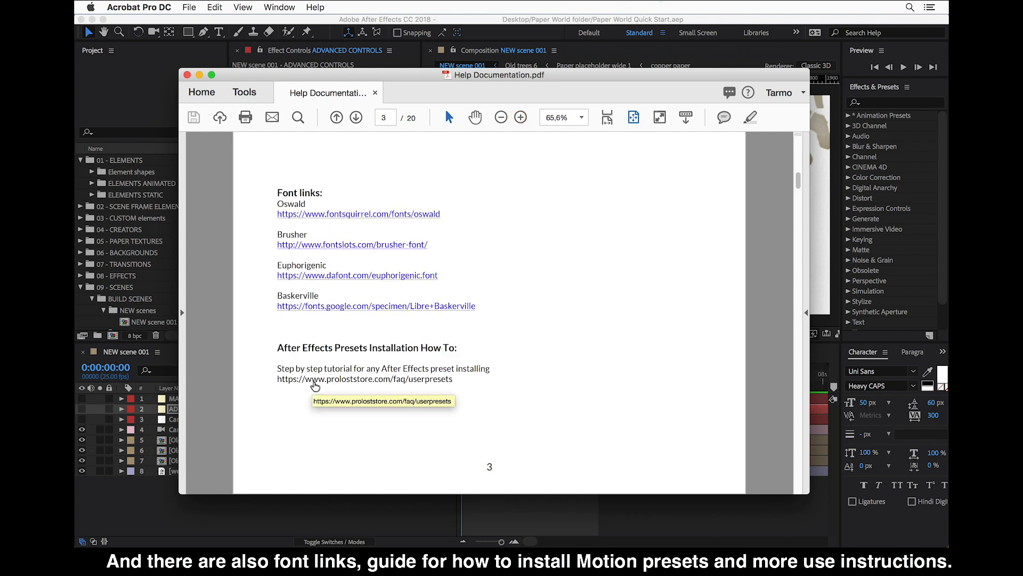
mouse_move(338, 387)
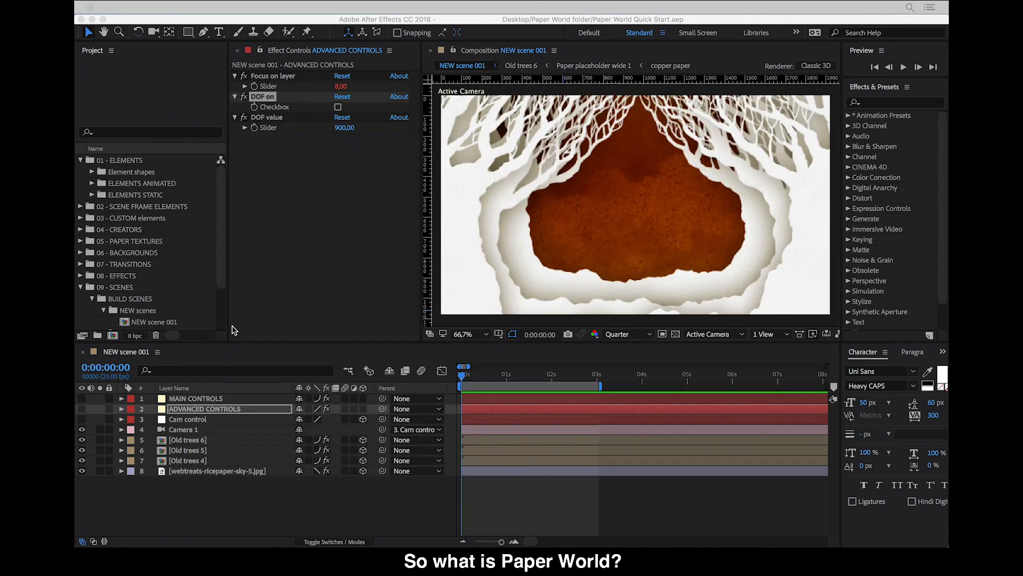
mouse_move(186, 299)
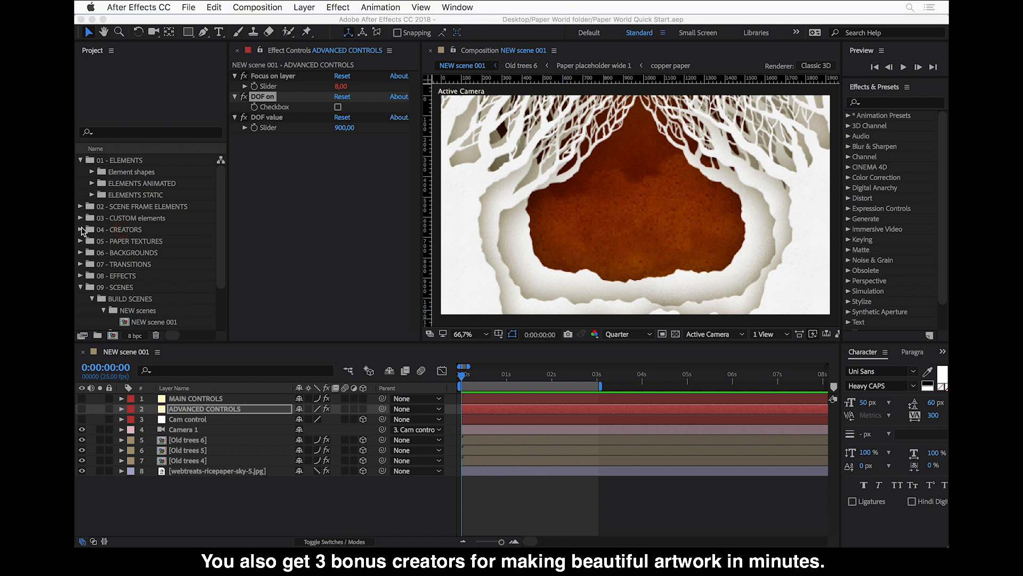
- Expand 04 - CREATORS to reveal Circular World, Layered Element and Mini World creators
click(80, 229)
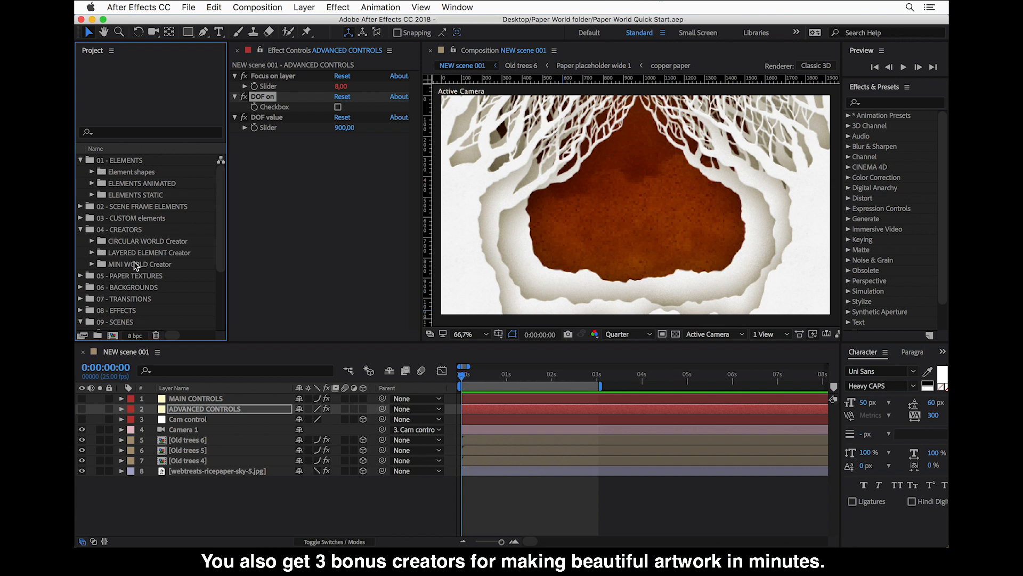
mouse_move(135, 305)
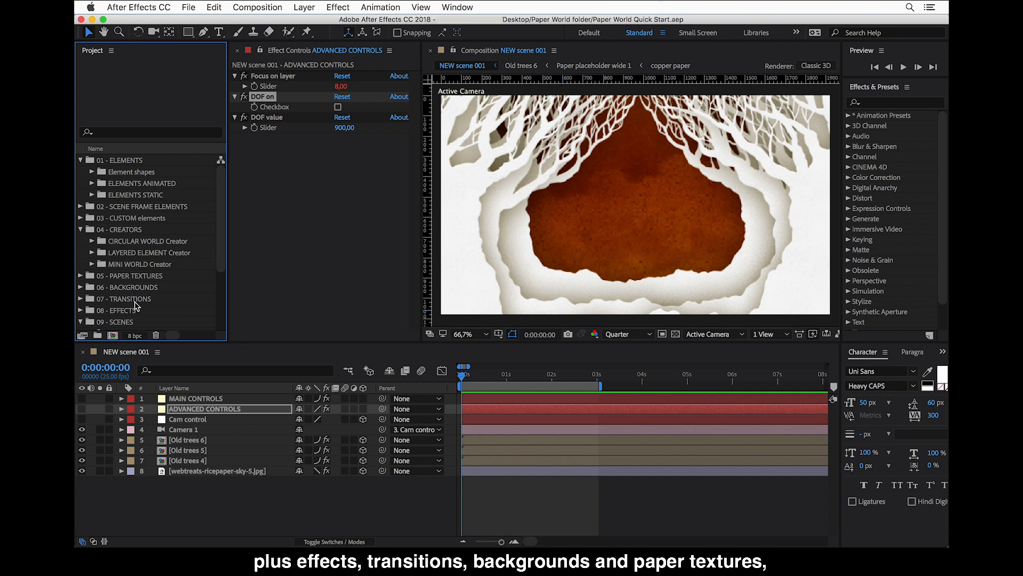
mouse_move(151, 281)
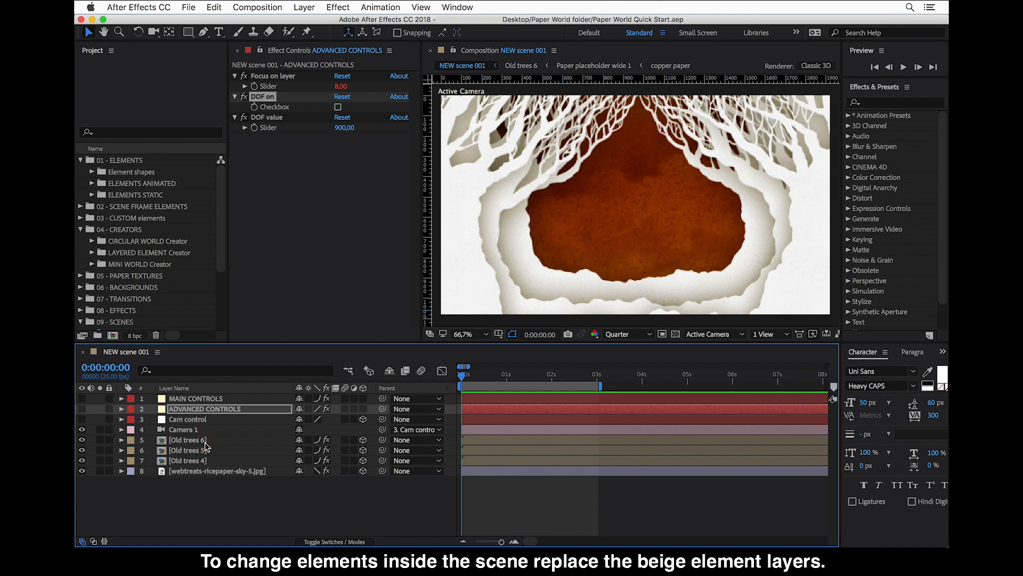
- Inspect the Old trees 6 layer, then select the Old trees 4 layer
click(187, 439)
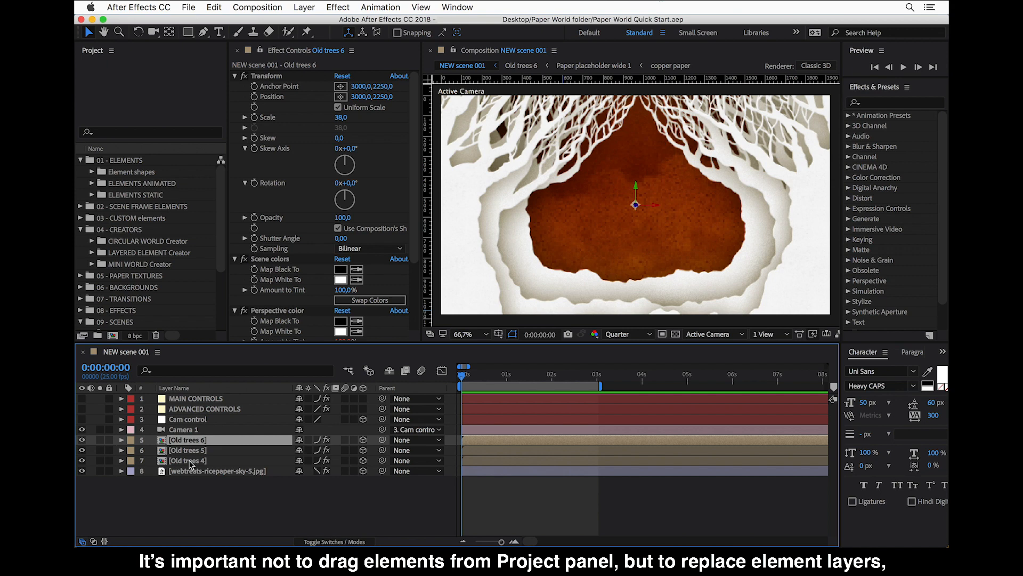
click(189, 460)
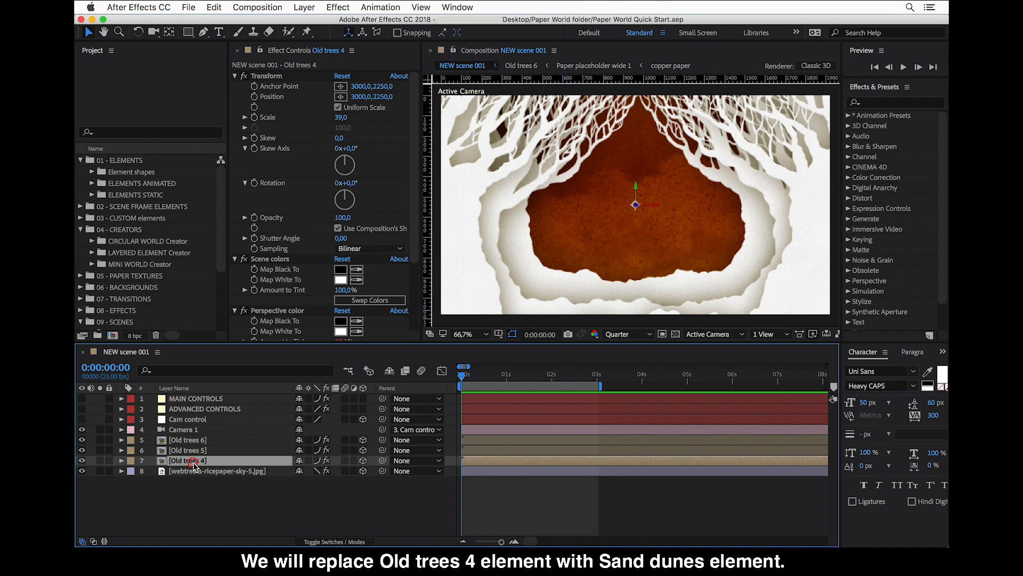
mouse_move(210, 473)
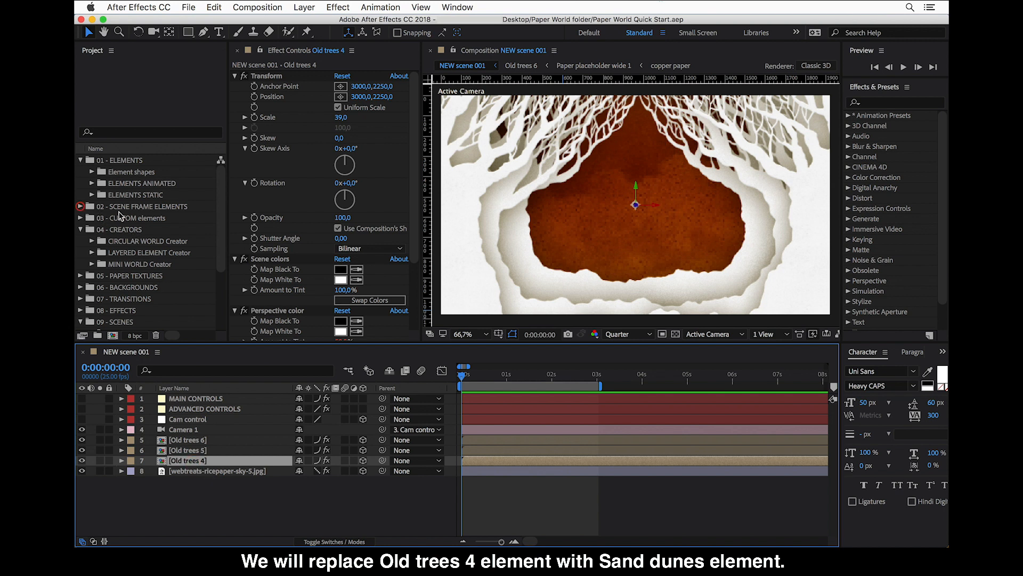
- Swap Sand dunes 1 from the DESERT folder in for the Old trees 4 layer
click(81, 206)
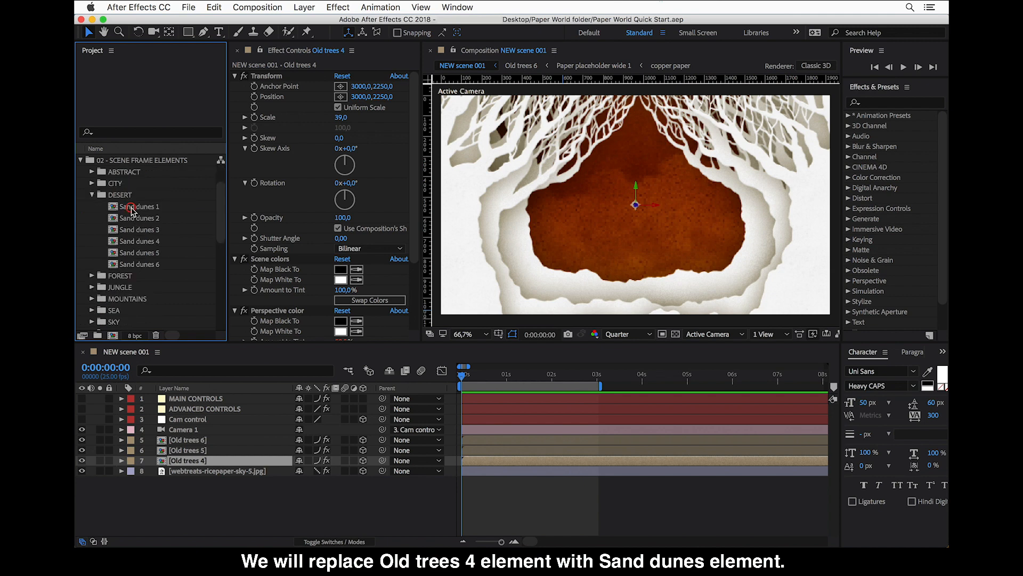
click(139, 206)
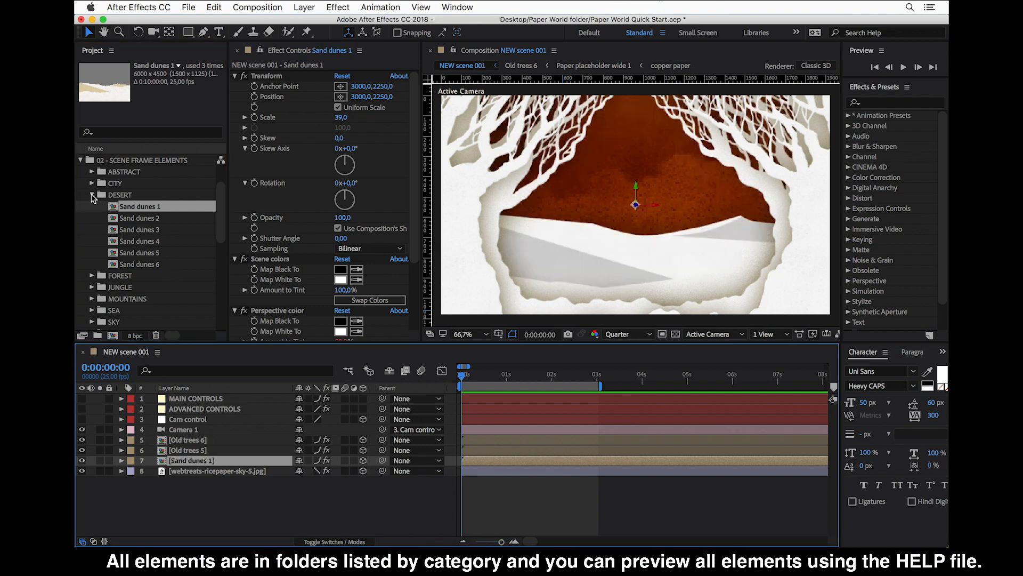
click(93, 195)
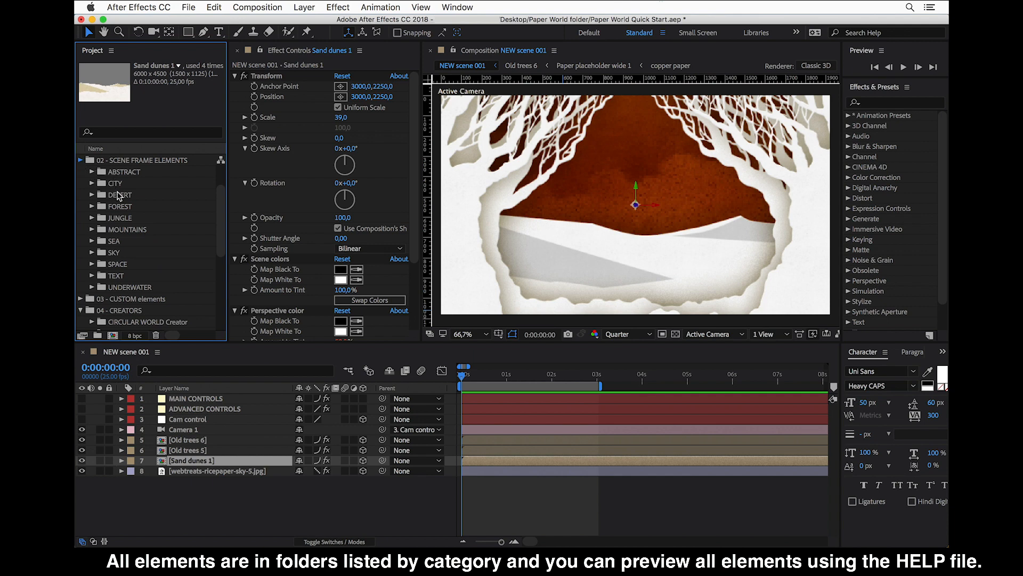
click(80, 160)
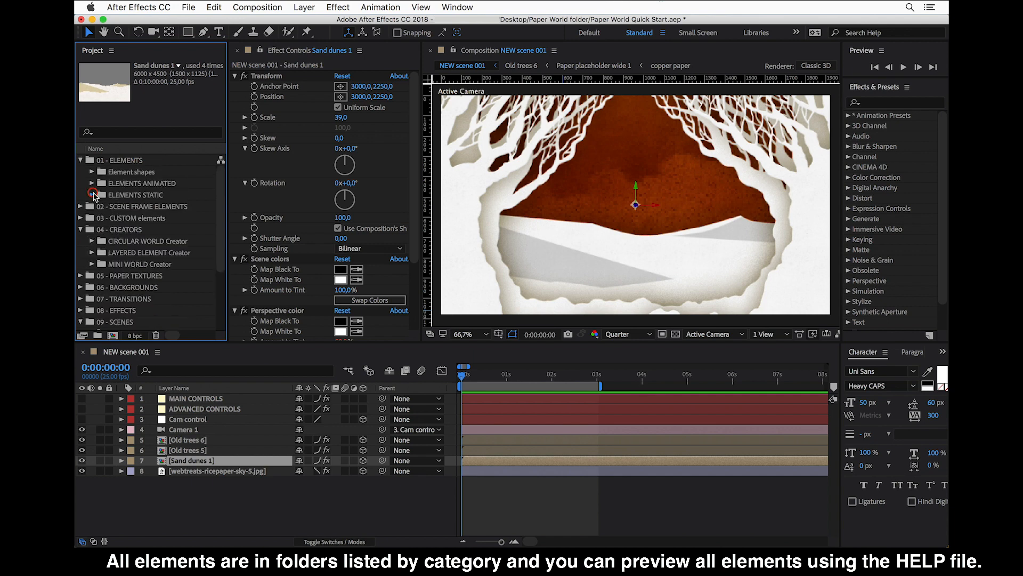
click(88, 195)
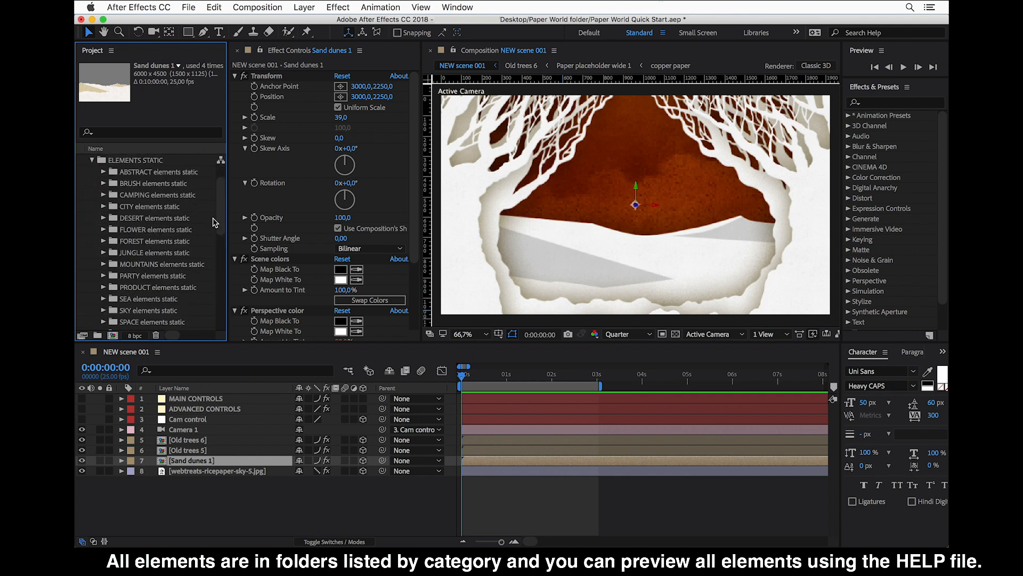
mouse_move(162, 251)
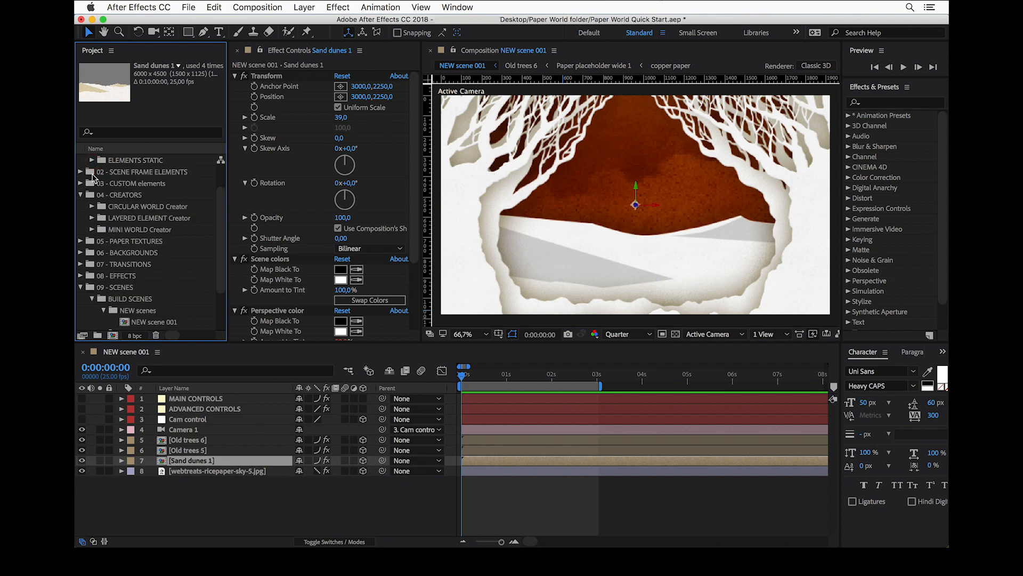
click(80, 160)
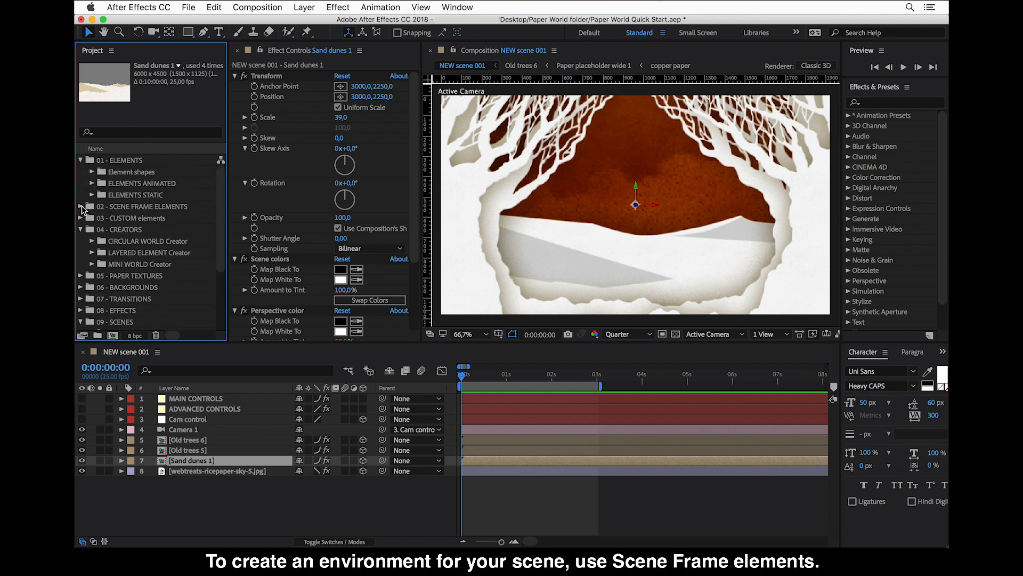
click(81, 206)
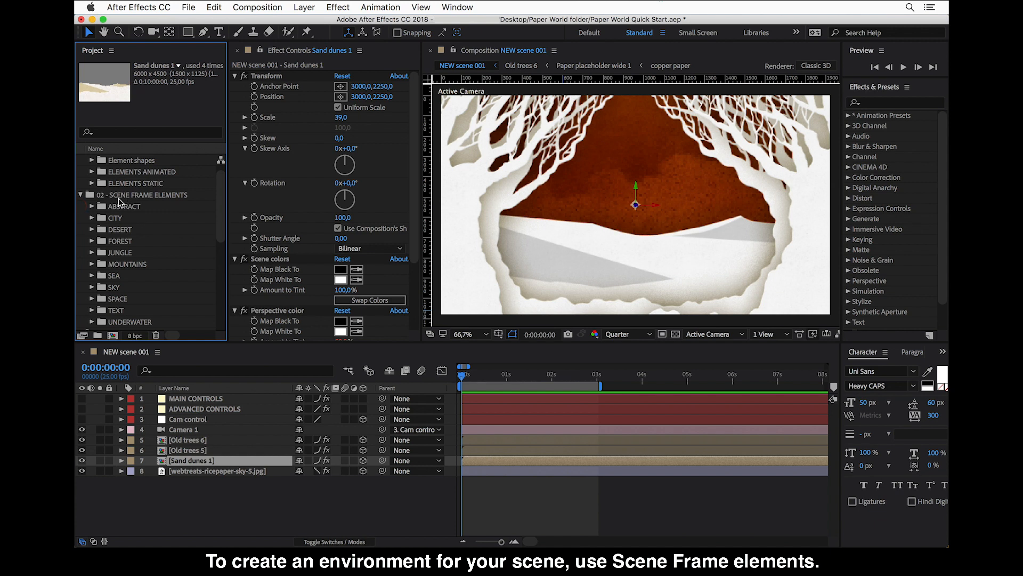
mouse_move(167, 204)
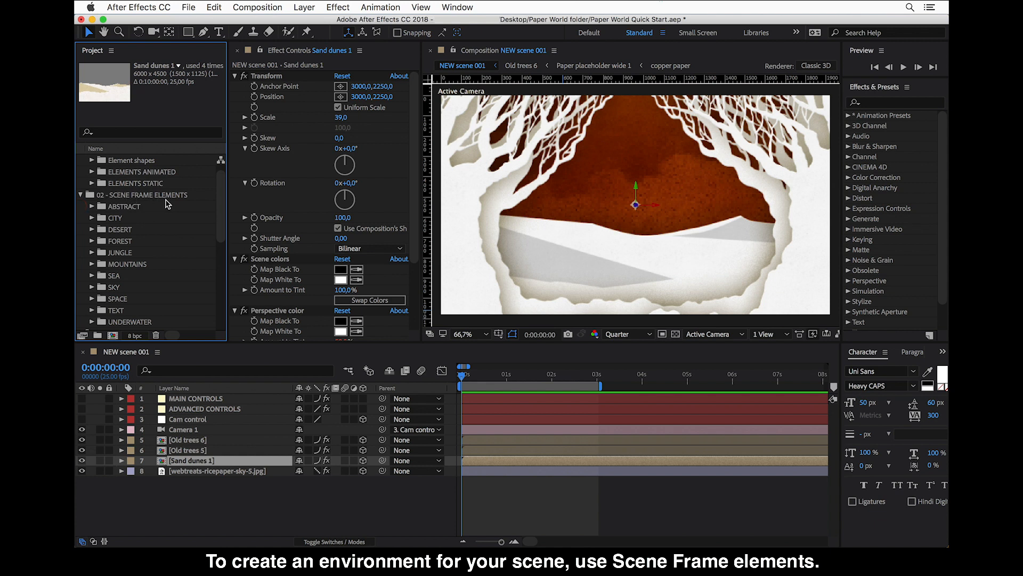
mouse_move(94, 244)
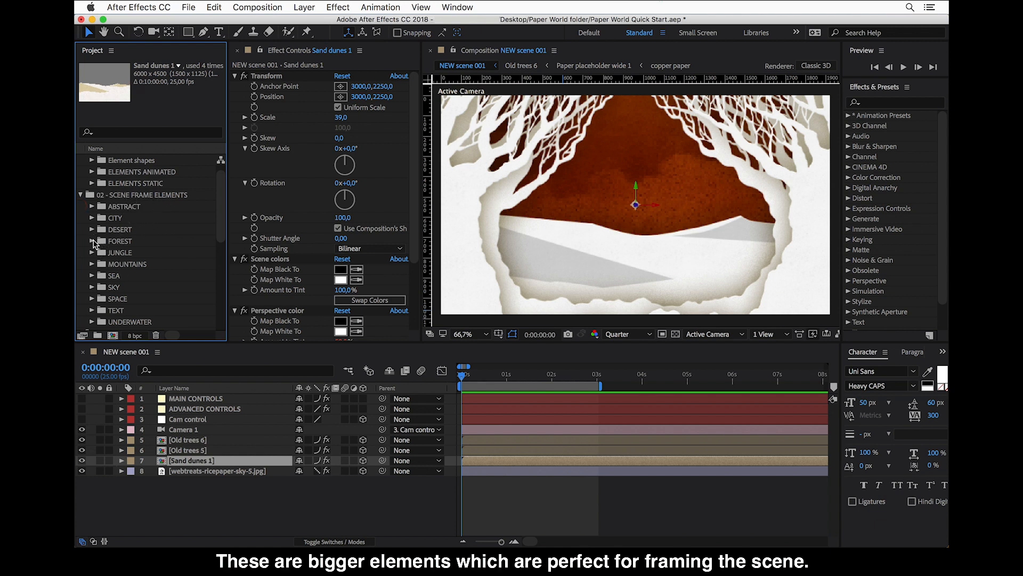
- Browse the DESERT sand dune assets, then select Old trees 1 in FOREST
click(93, 229)
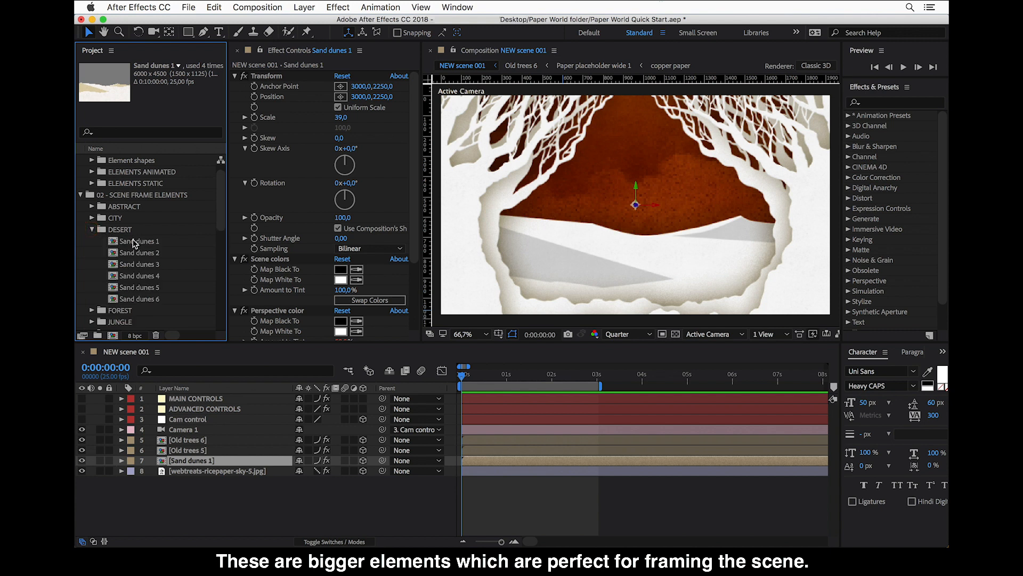
click(139, 241)
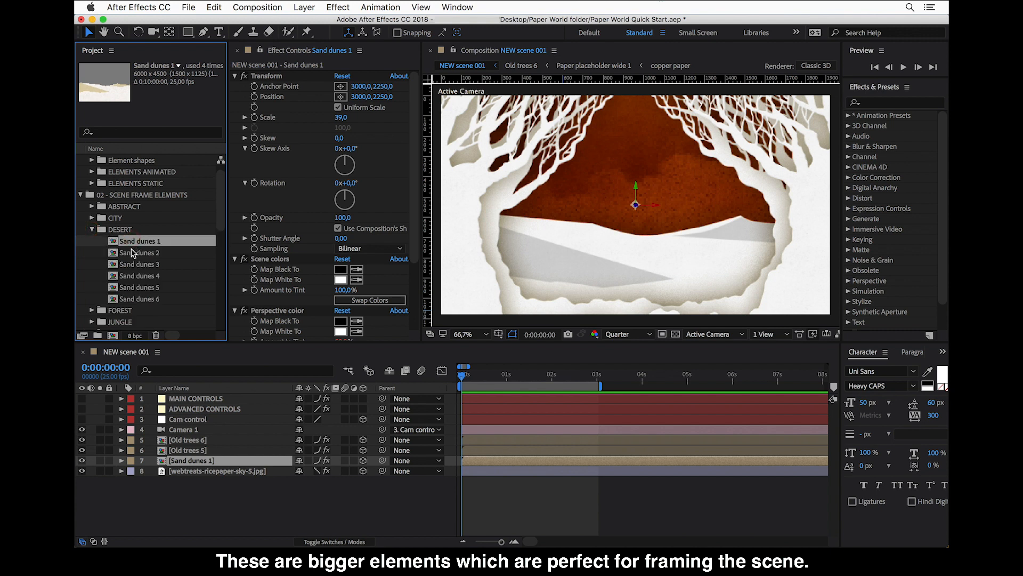
mouse_move(106, 310)
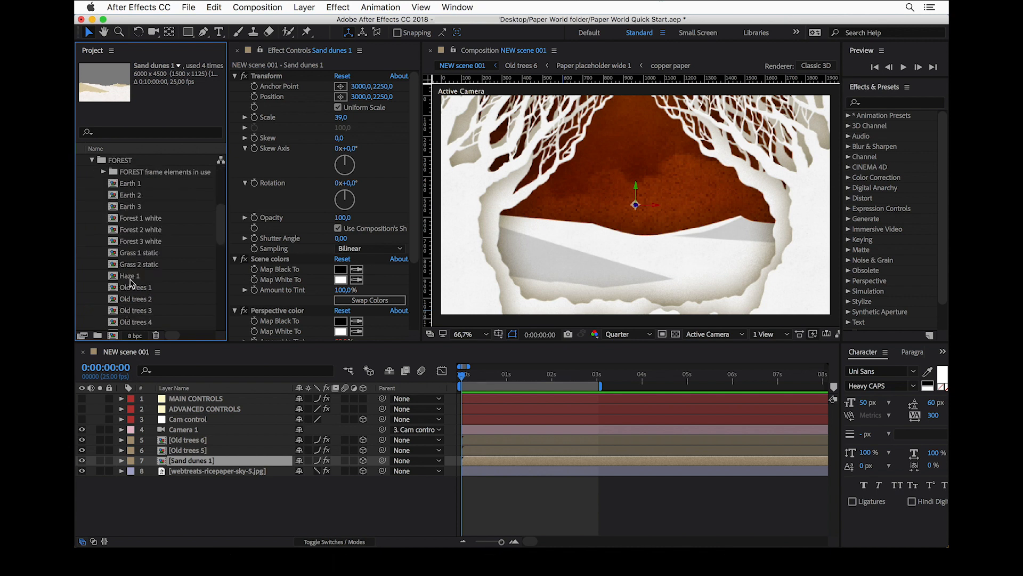
click(134, 287)
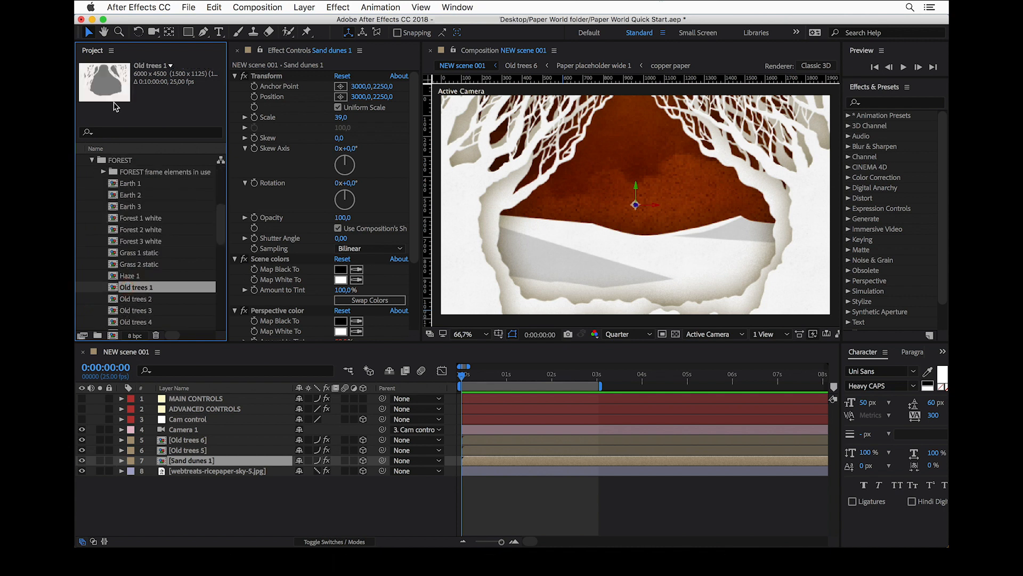
mouse_move(186, 209)
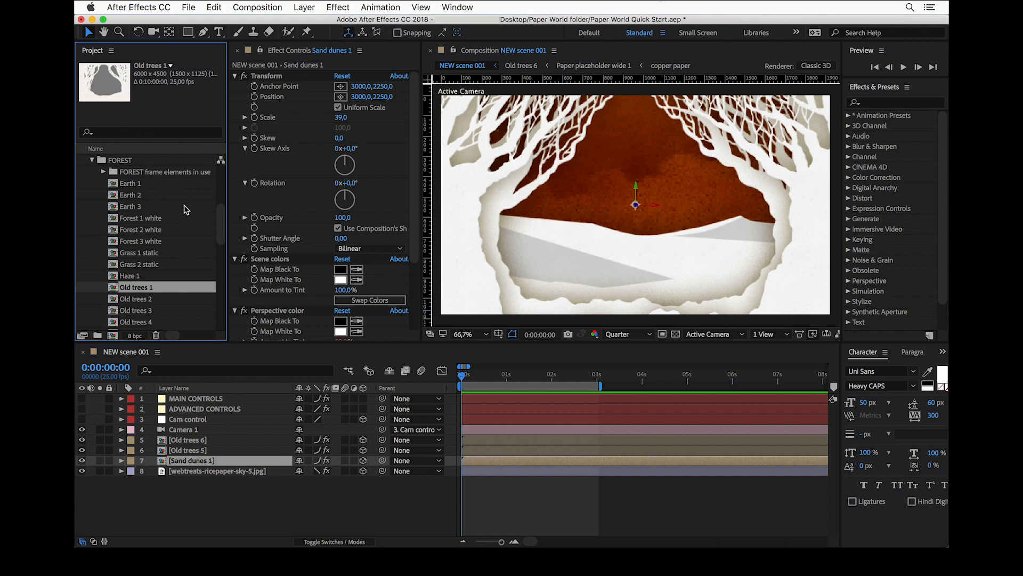
mouse_move(111, 206)
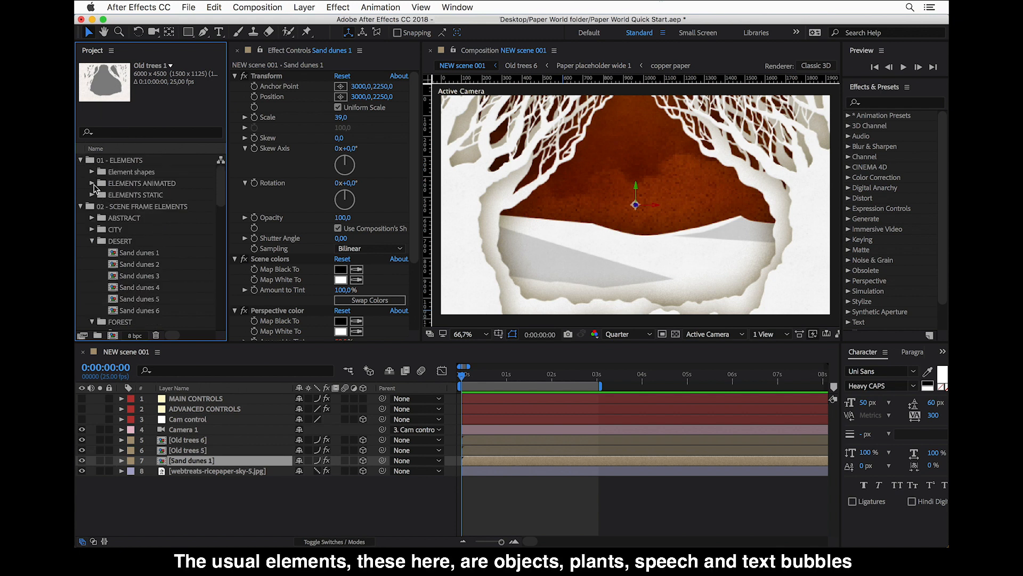
- Collapse the scene frame elements and browse the static speech bubble elements folder
click(92, 207)
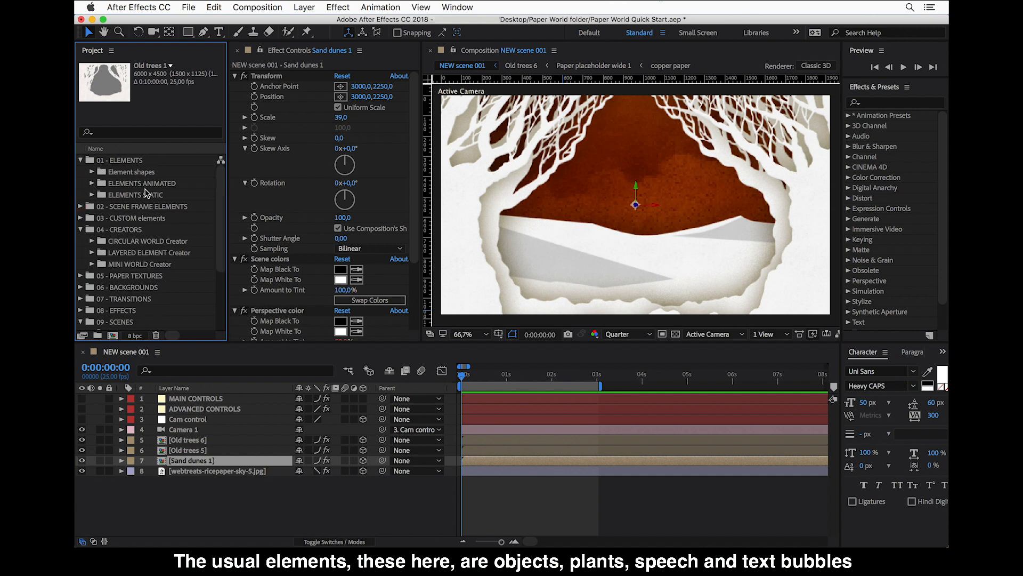
mouse_move(119, 213)
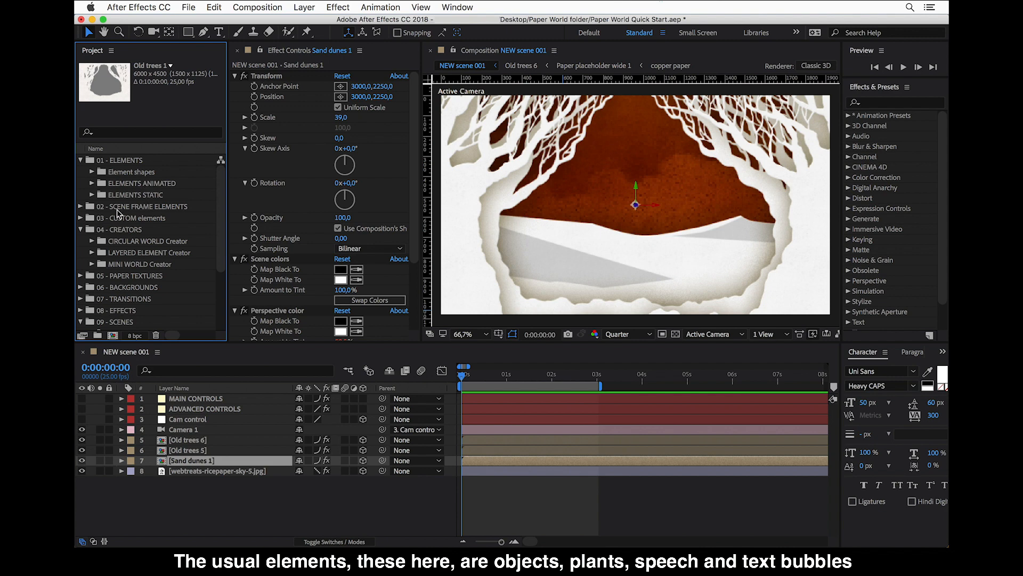
click(86, 194)
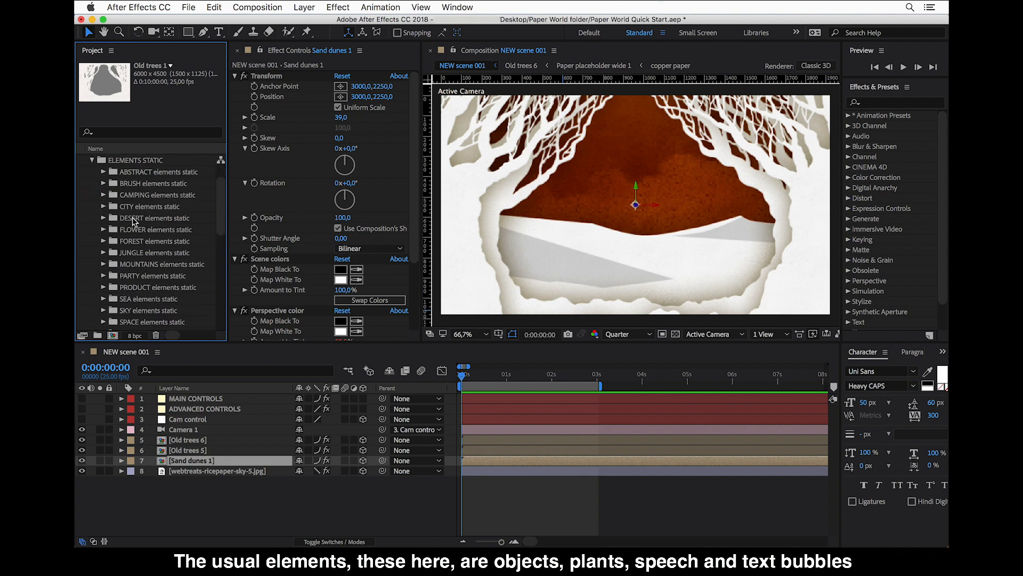
mouse_move(144, 307)
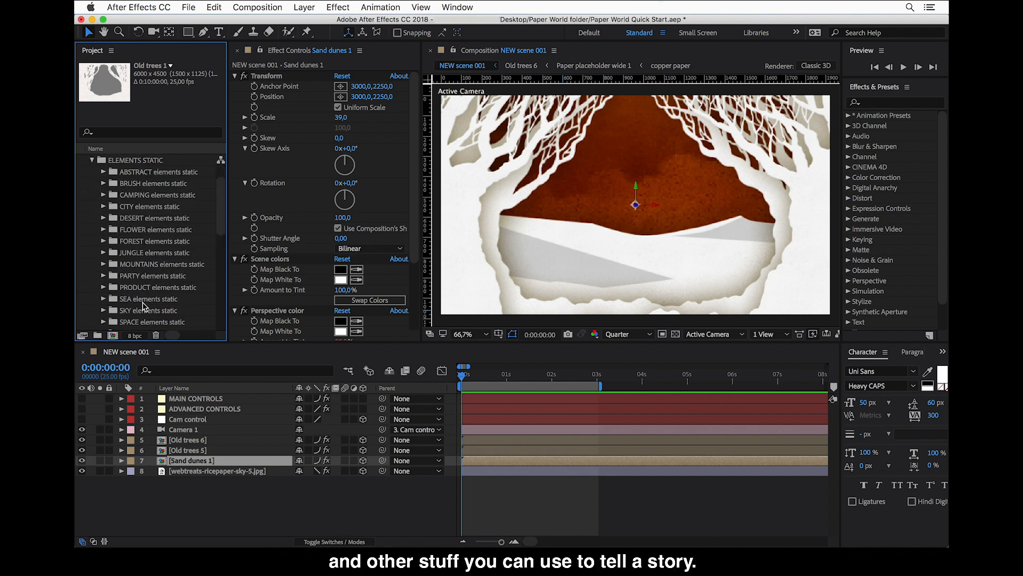
scroll(down, 3)
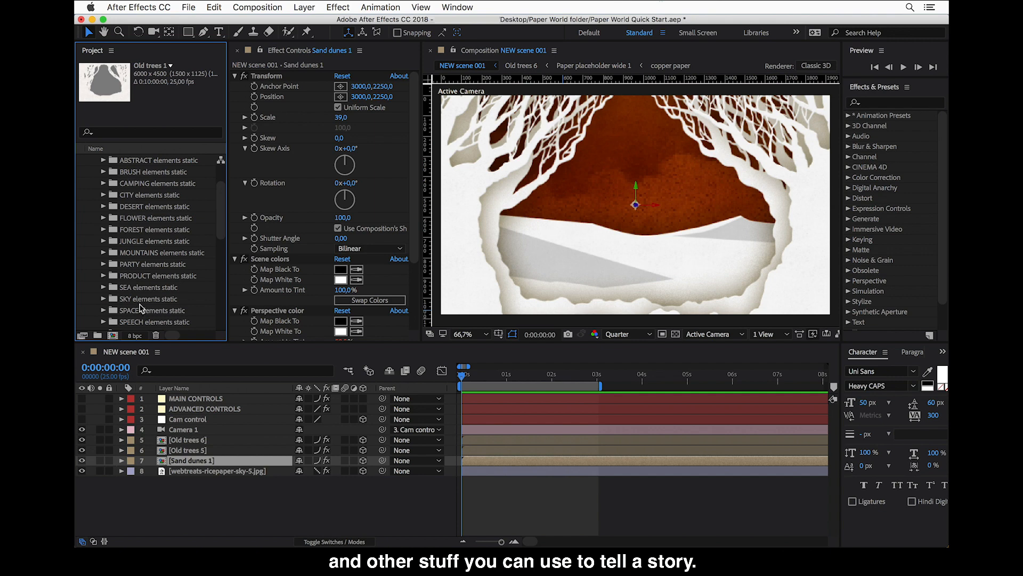
click(157, 287)
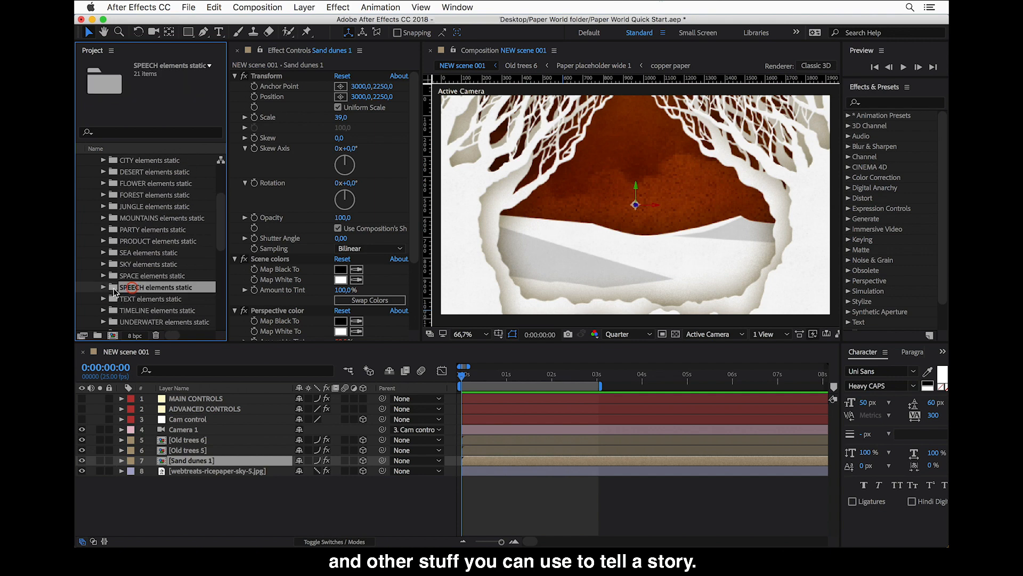
click(102, 287)
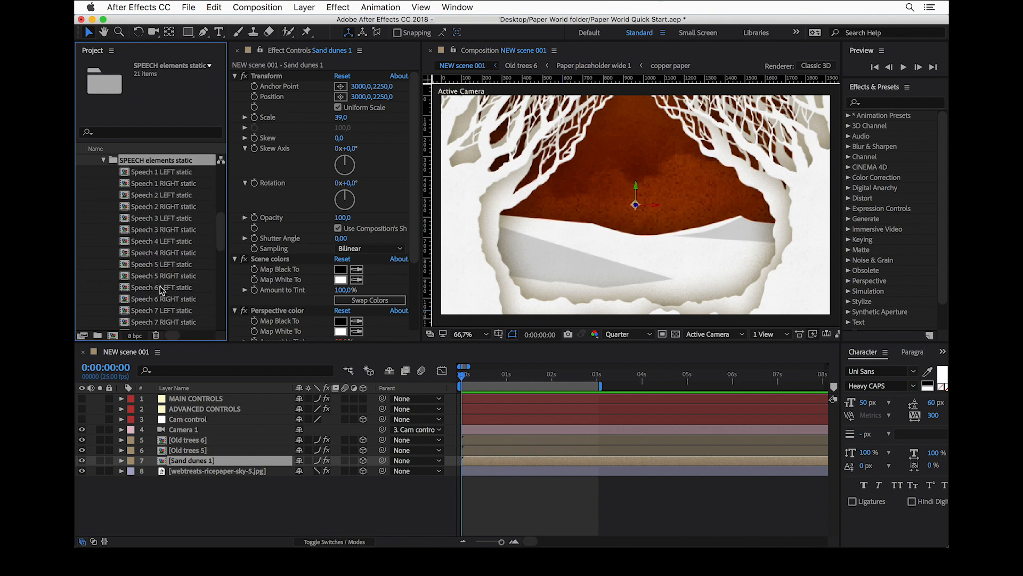
click(166, 287)
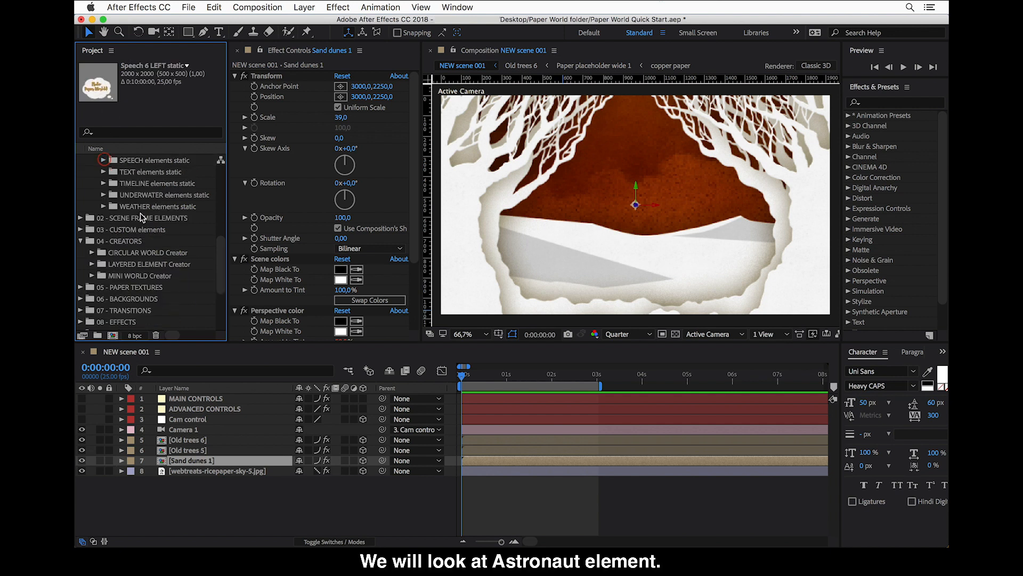
- Open SPACE elements static and select Astronaut 1 Static
scroll(up, 3)
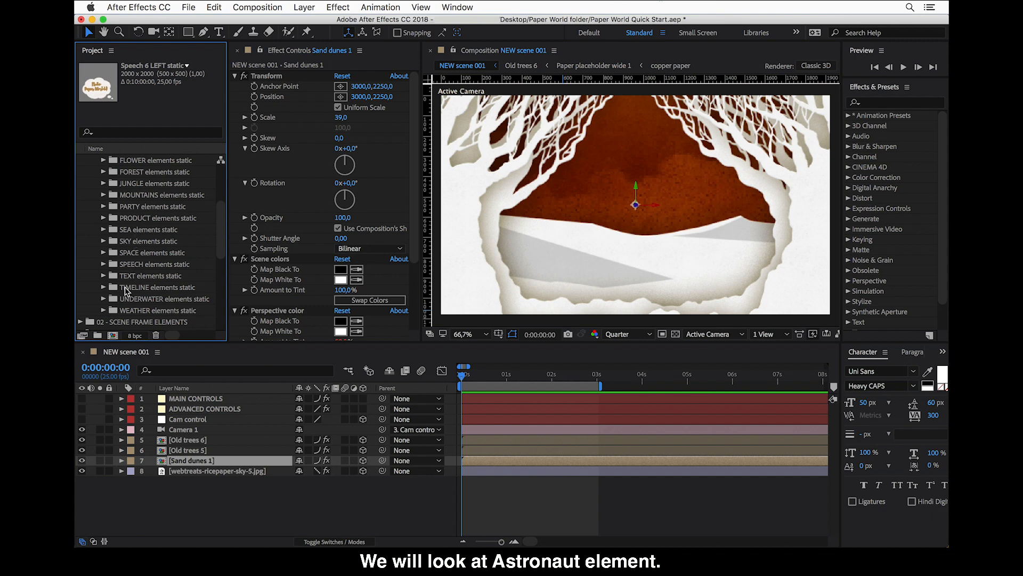
click(103, 252)
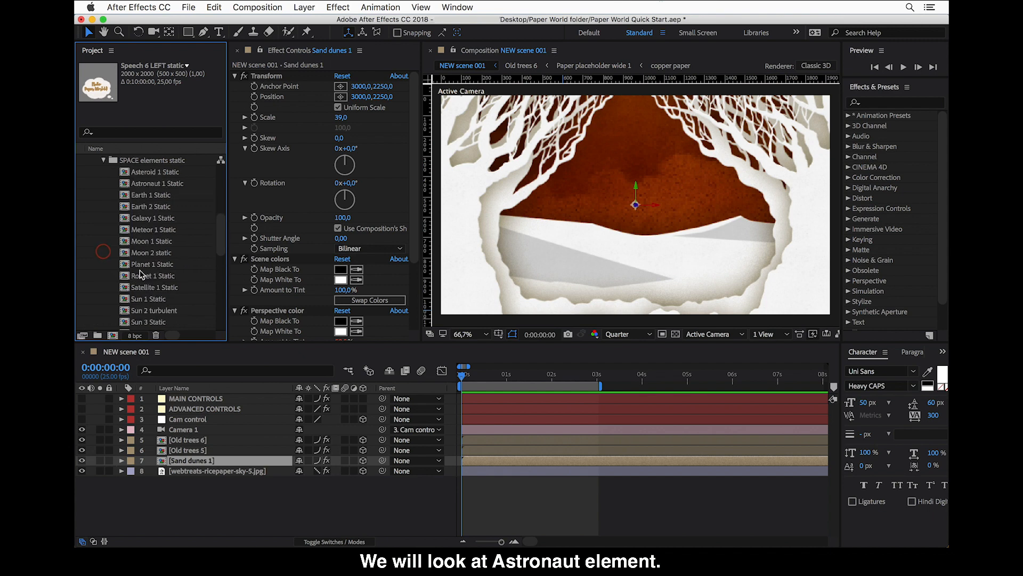
click(157, 183)
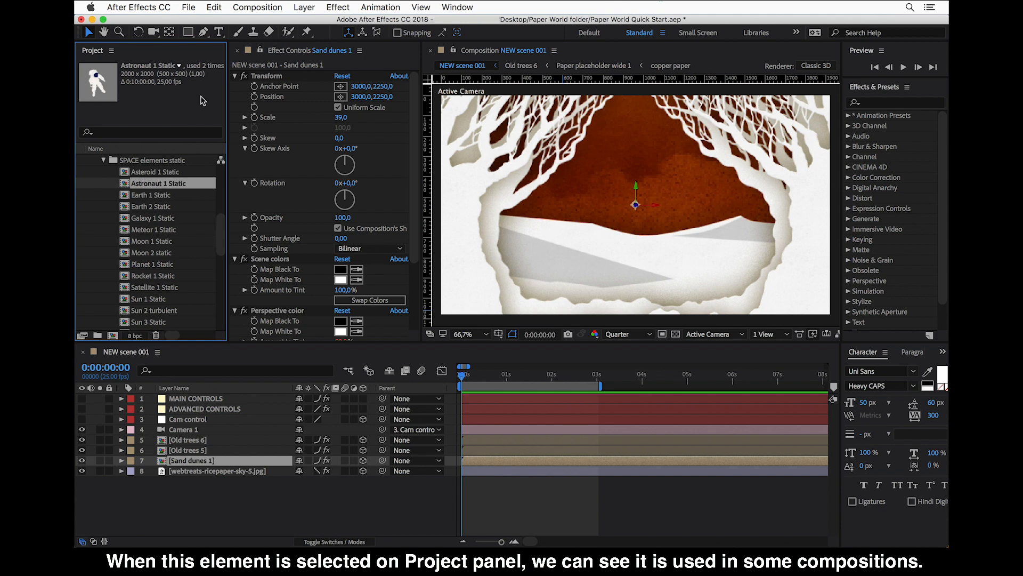
mouse_move(204, 101)
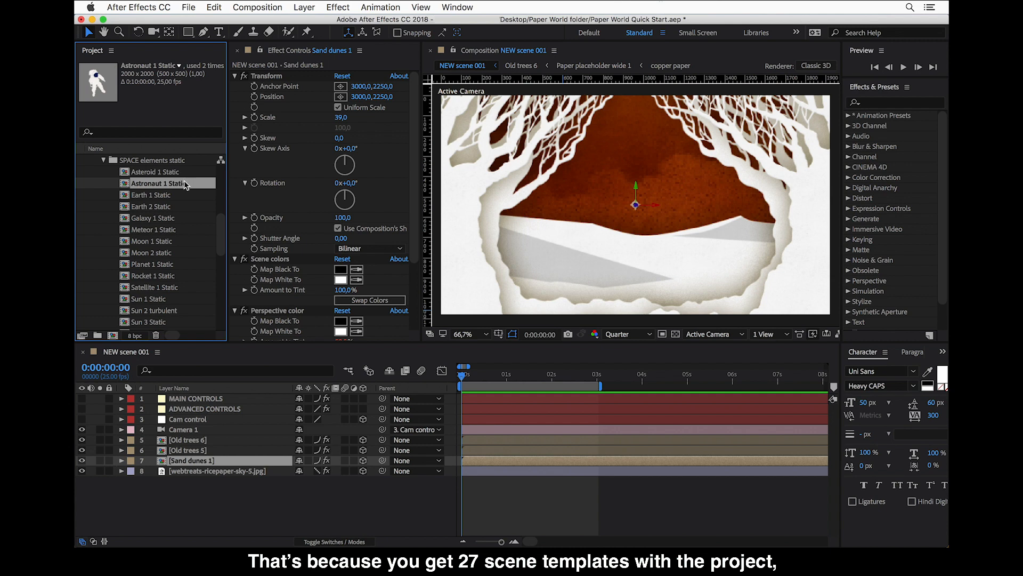
- Show Astronaut 1 Static's context menu to see which compositions use it
right_click(157, 183)
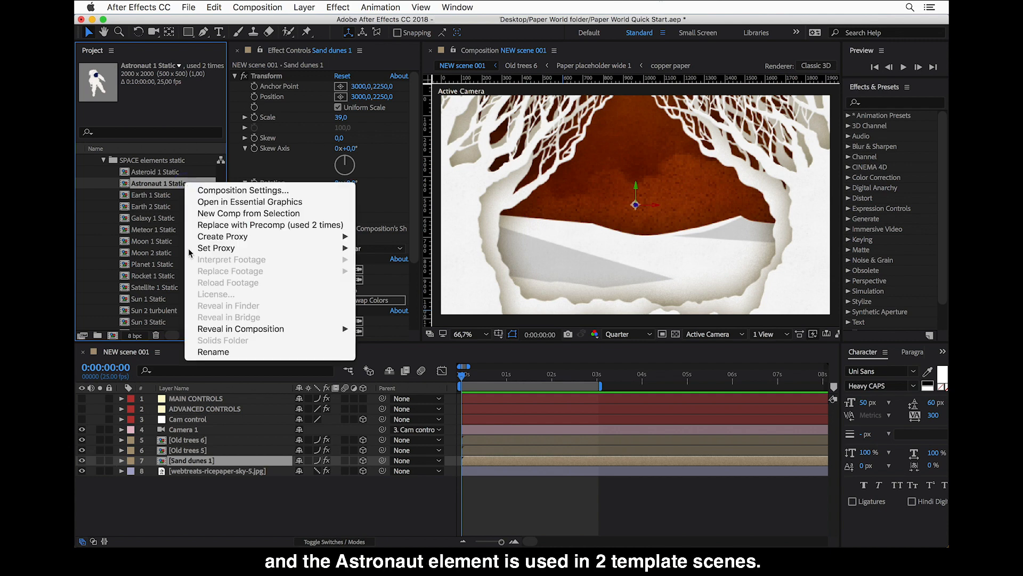
mouse_move(240, 328)
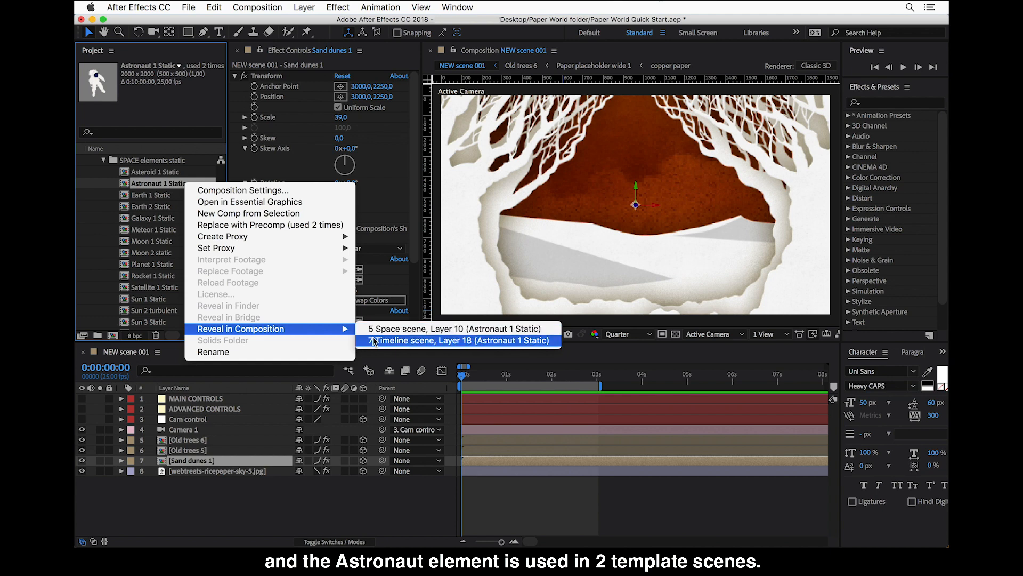
mouse_move(153, 182)
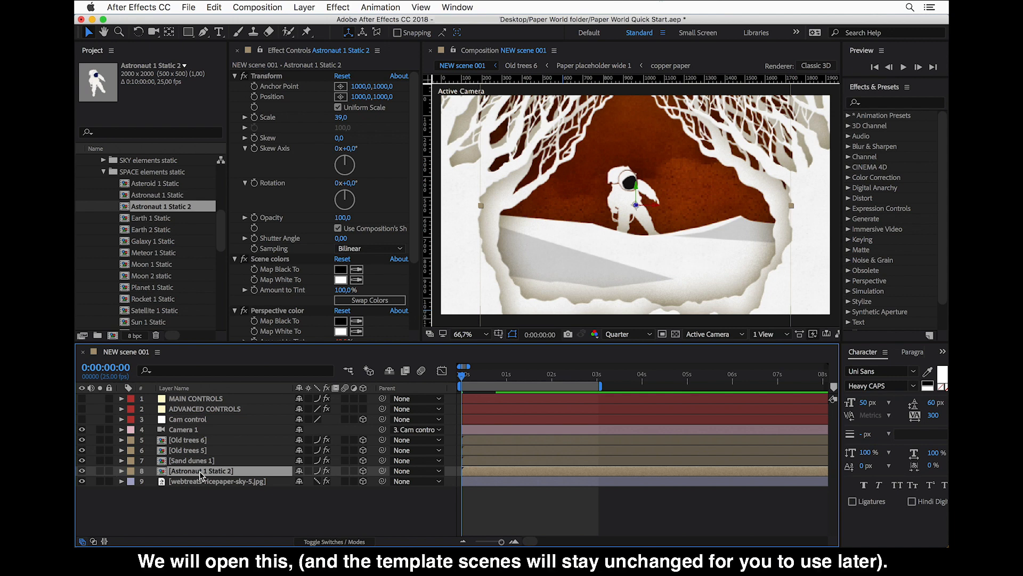
- Open Astronaut 1 Static 2 and inspect its color, 2D/3D animation and Paper placeholder layers
double_click(202, 470)
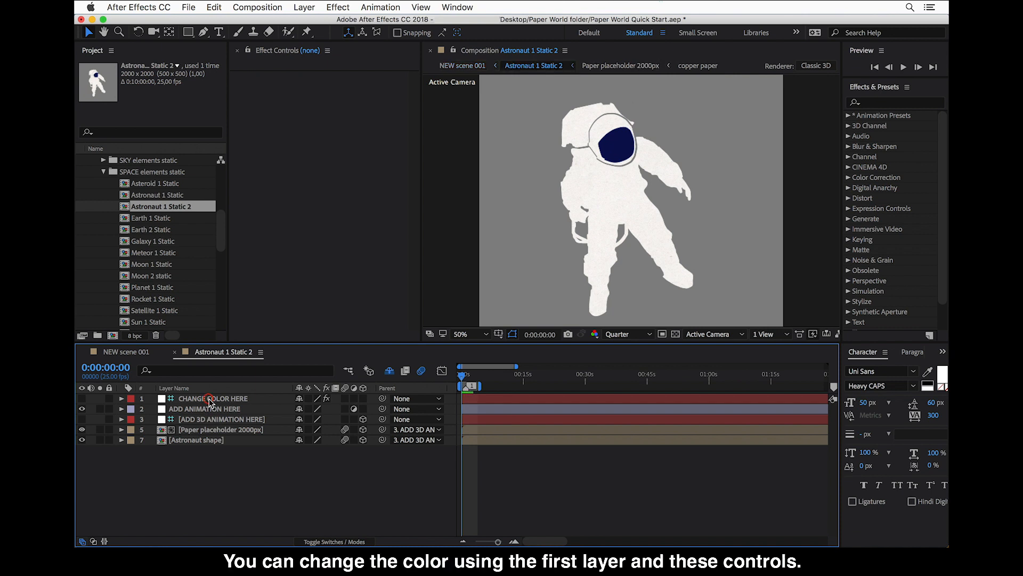
click(213, 398)
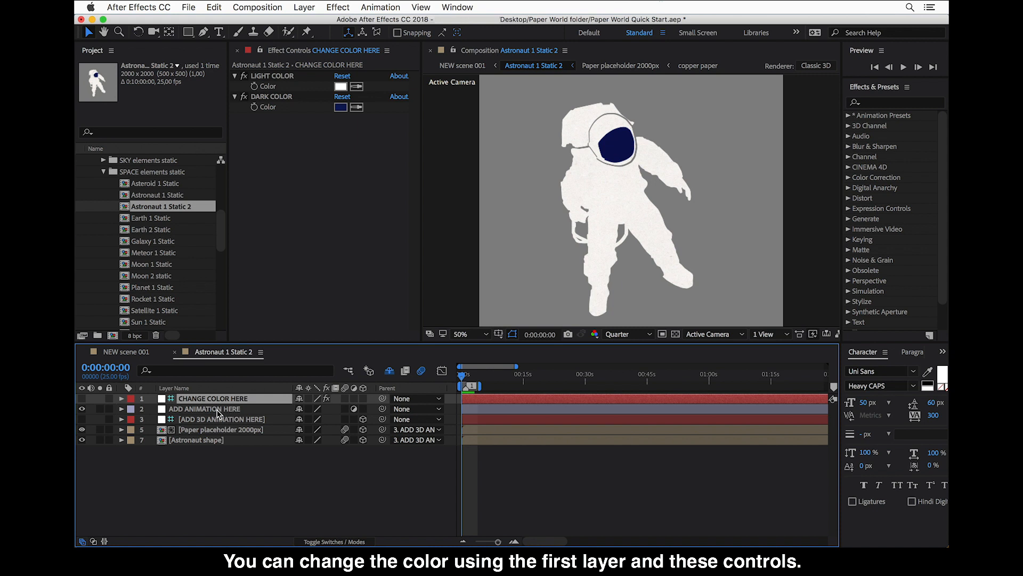
click(204, 407)
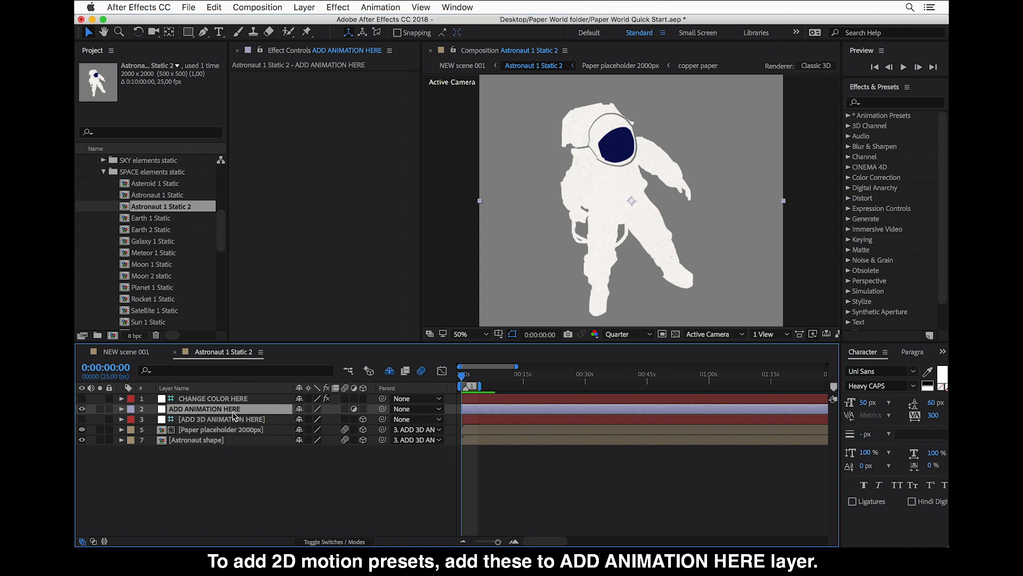
click(221, 419)
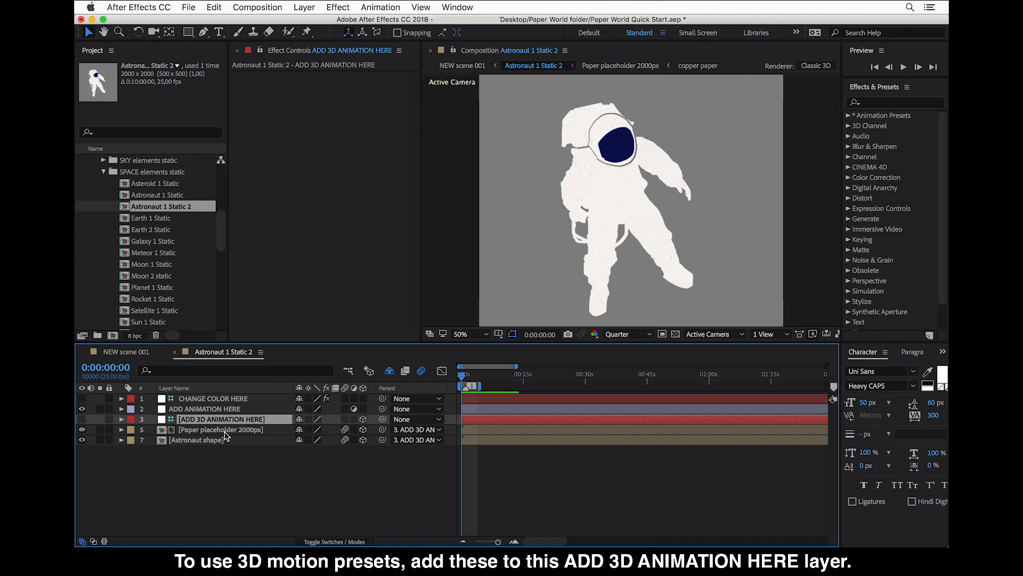
click(220, 429)
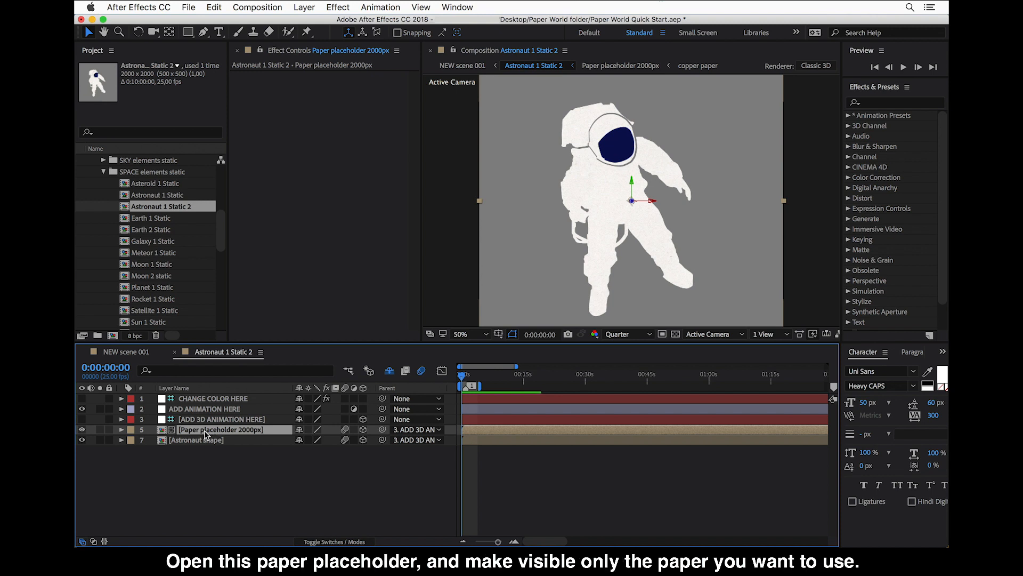
- Try the bookpaper typo paper in Paper placeholder 2000px, then undo it in Astronaut 1 Static 2
double_click(220, 429)
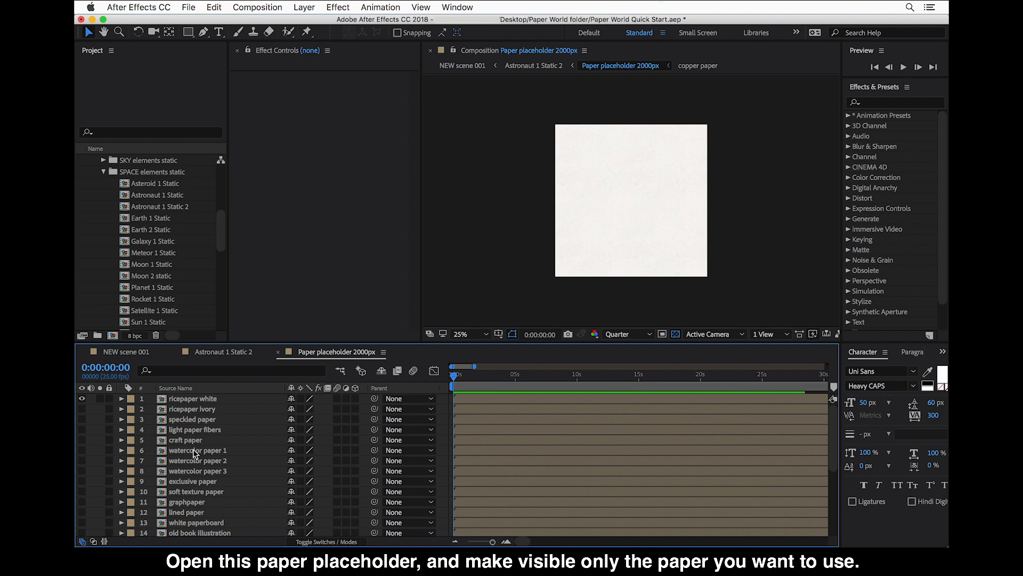
scroll(down, 3)
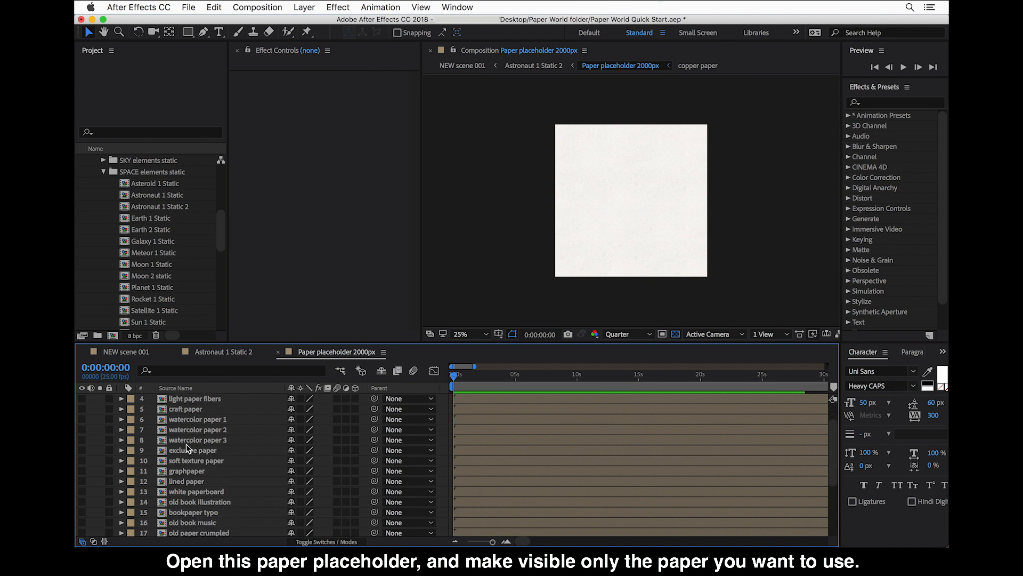
scroll(down, 3)
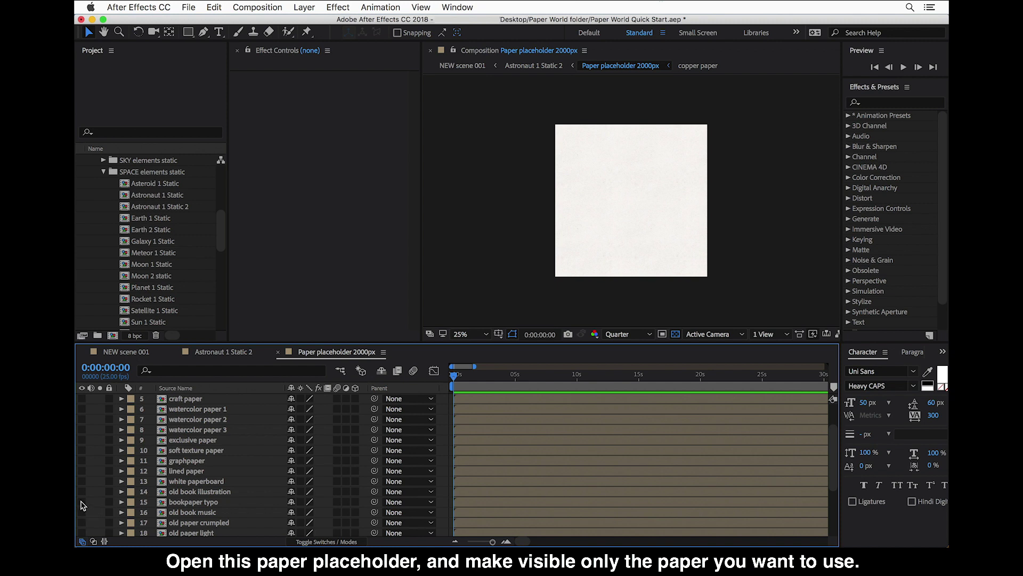
click(82, 501)
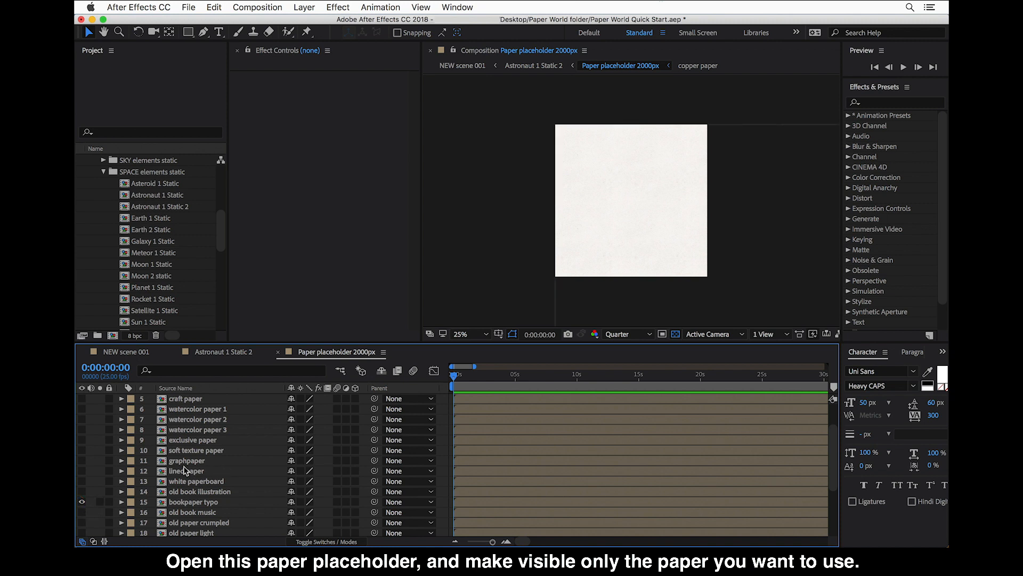
scroll(up, 3)
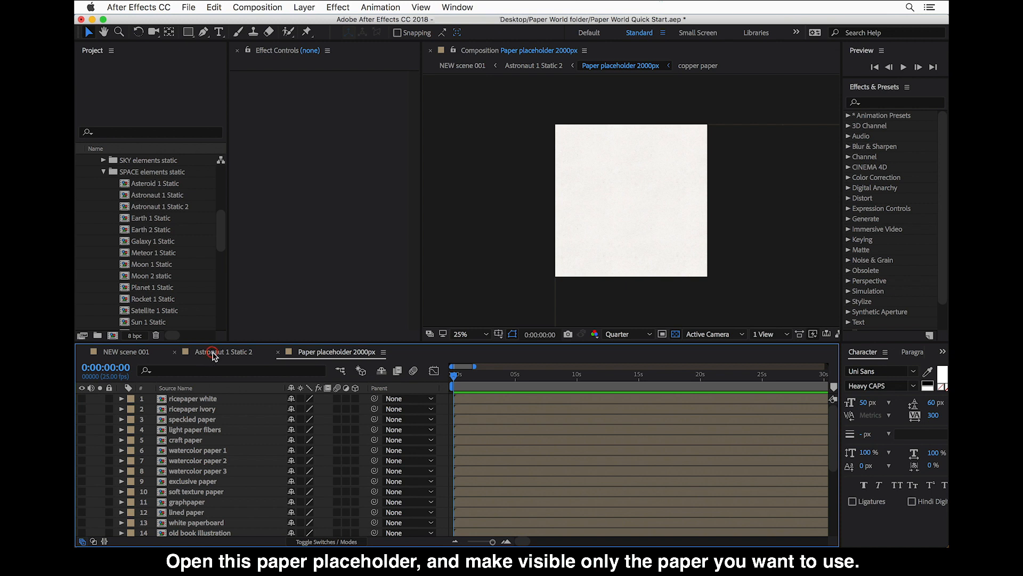
click(223, 351)
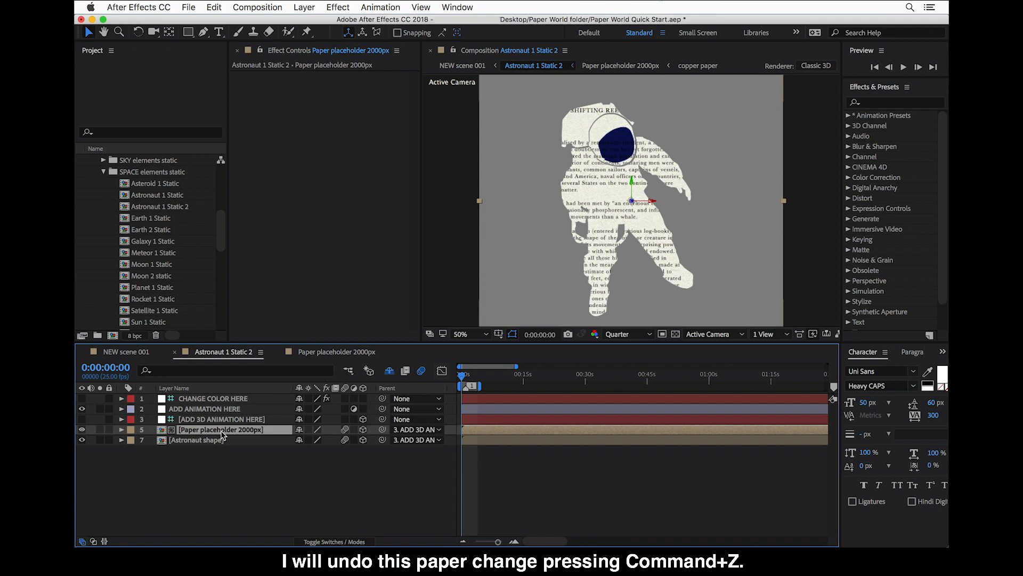
key(cmd+z)
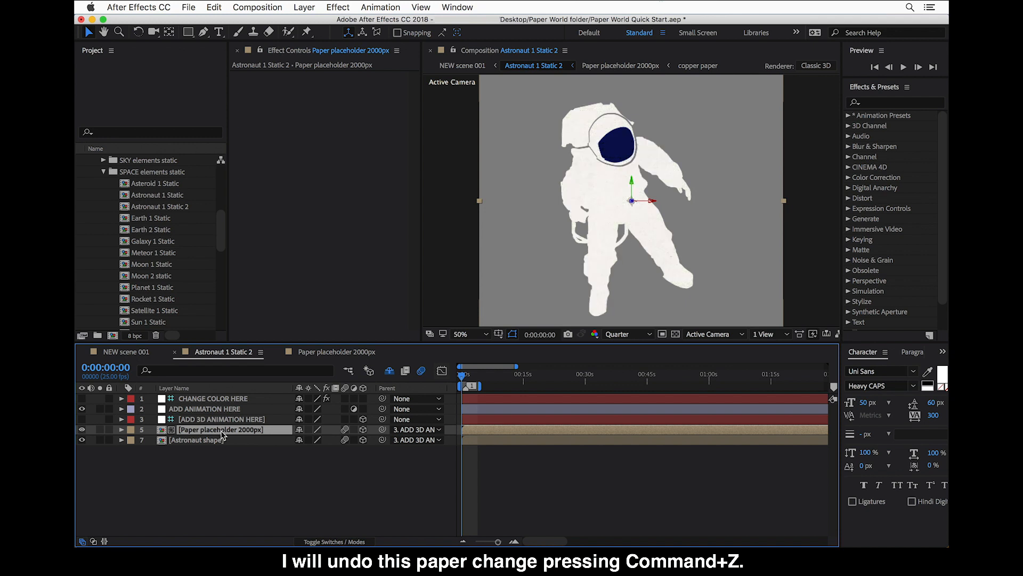
- Undo, locate the Paper placeholder 2000px item in the project, and return to Astronaut 1 Static 2
key(cmd+z)
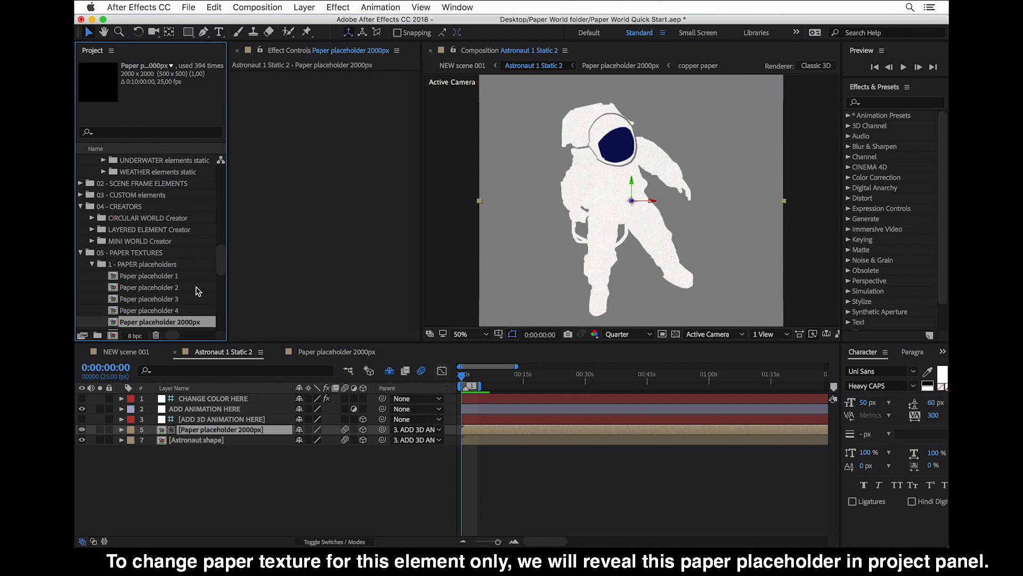
click(160, 322)
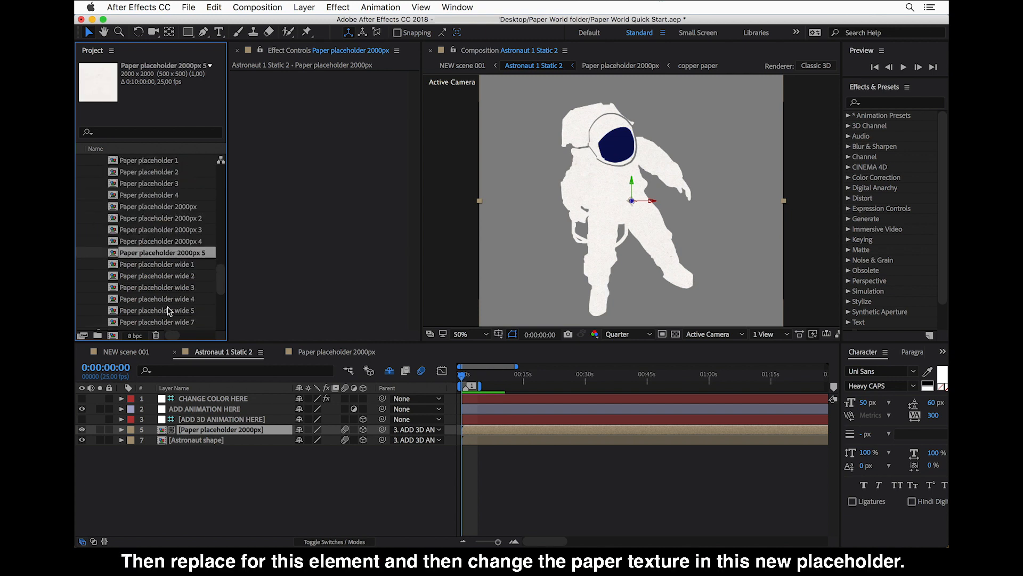
mouse_move(169, 253)
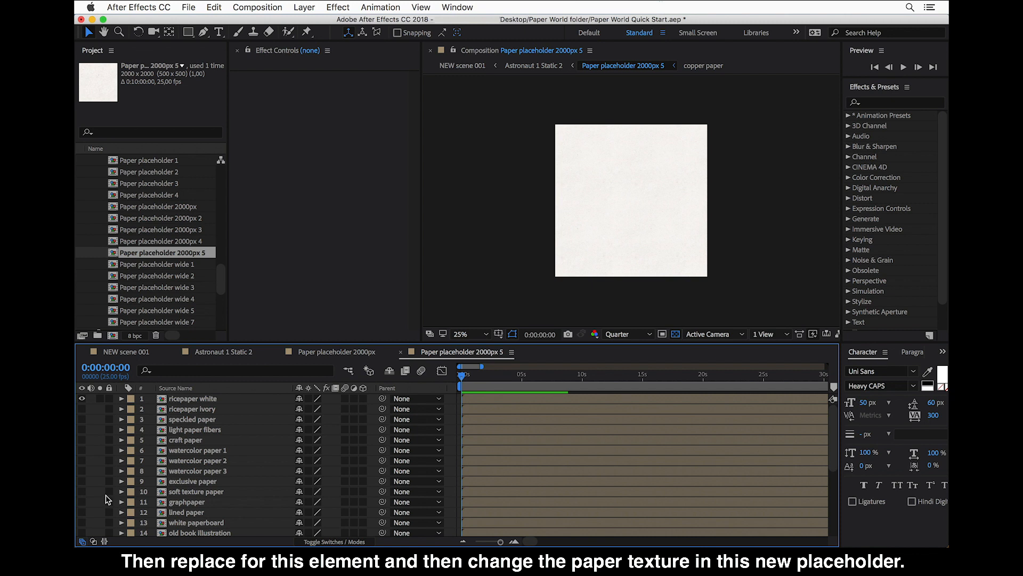
scroll(down, 3)
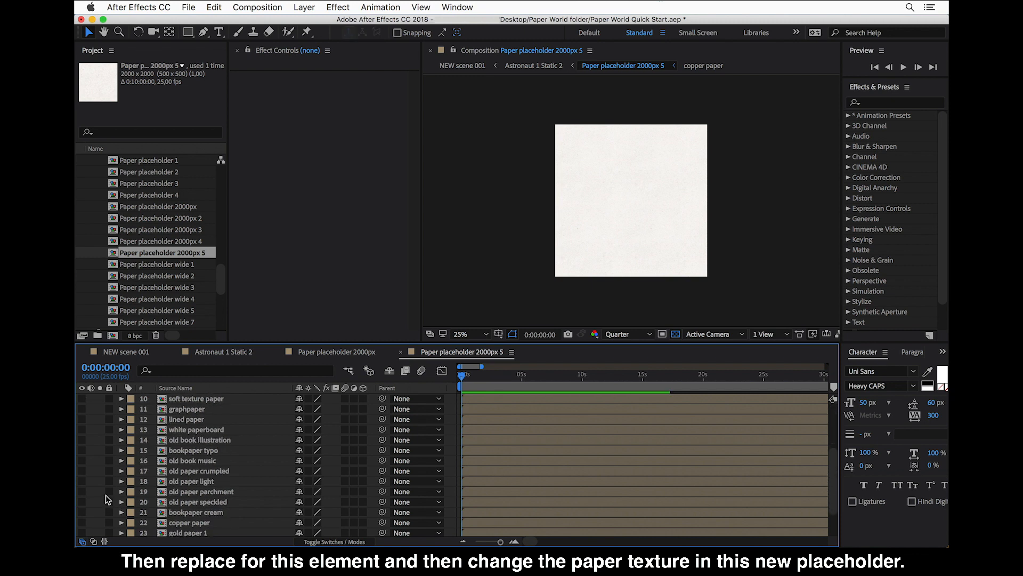
scroll(down, 3)
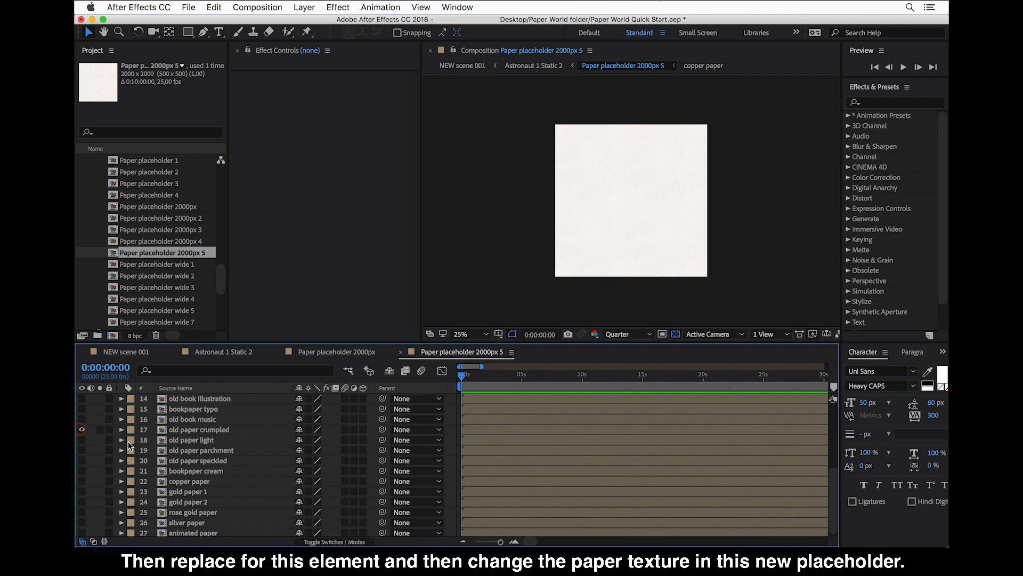
scroll(up, 3)
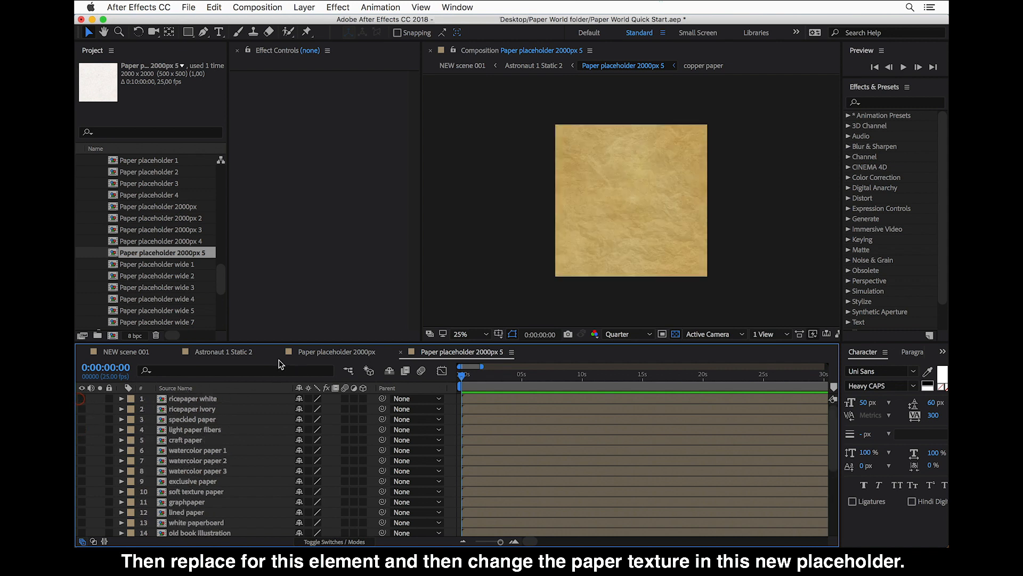
click(222, 351)
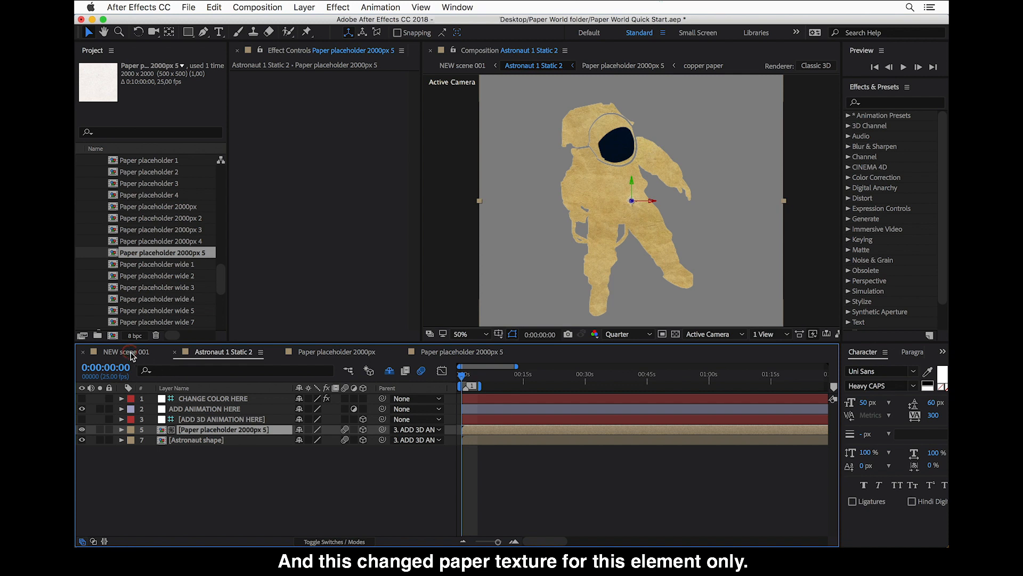
- From NEW scene 001, open Custom shape 1 inside the 03 - CUSTOM elements folder
click(125, 352)
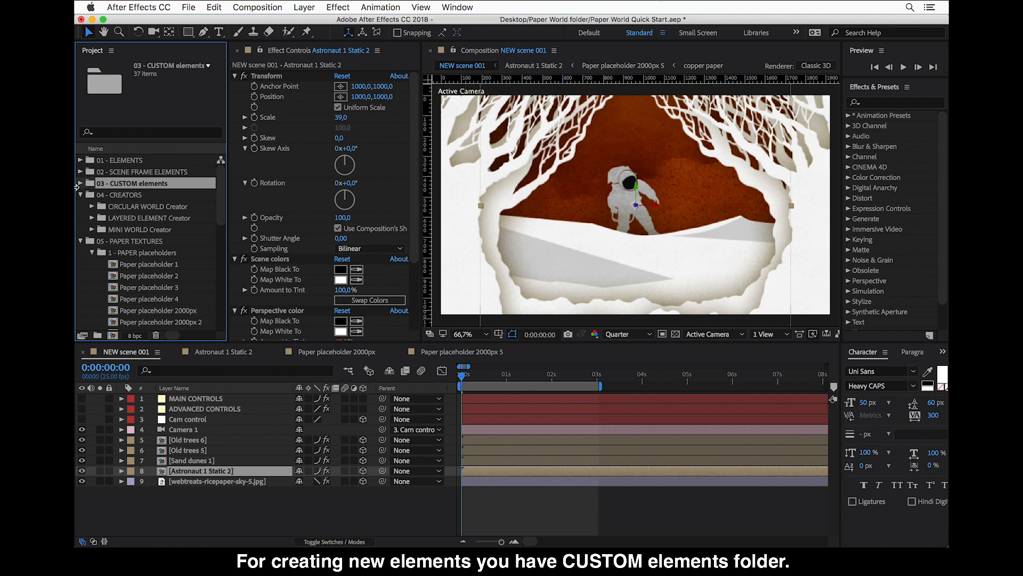
click(82, 182)
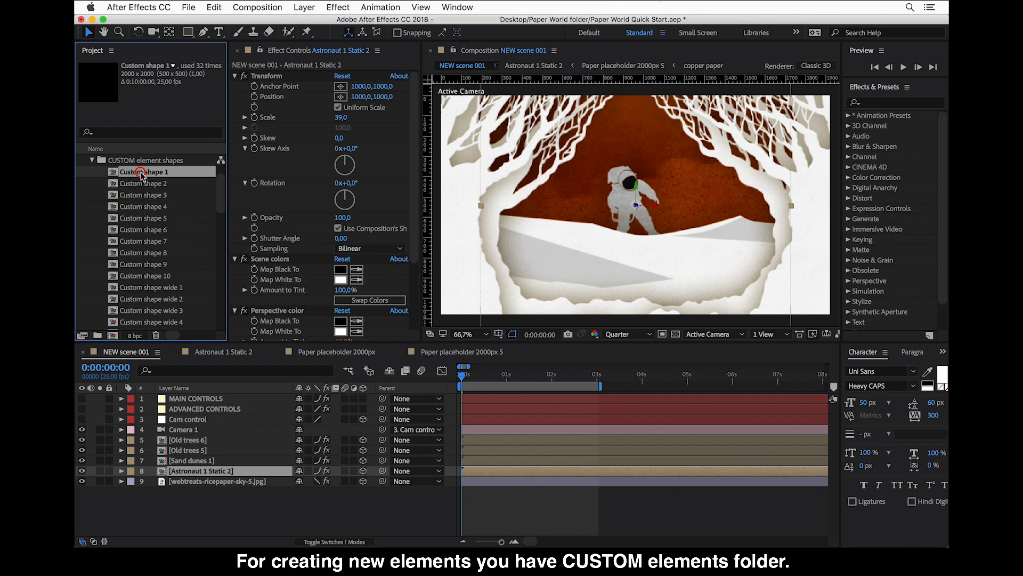
double_click(144, 171)
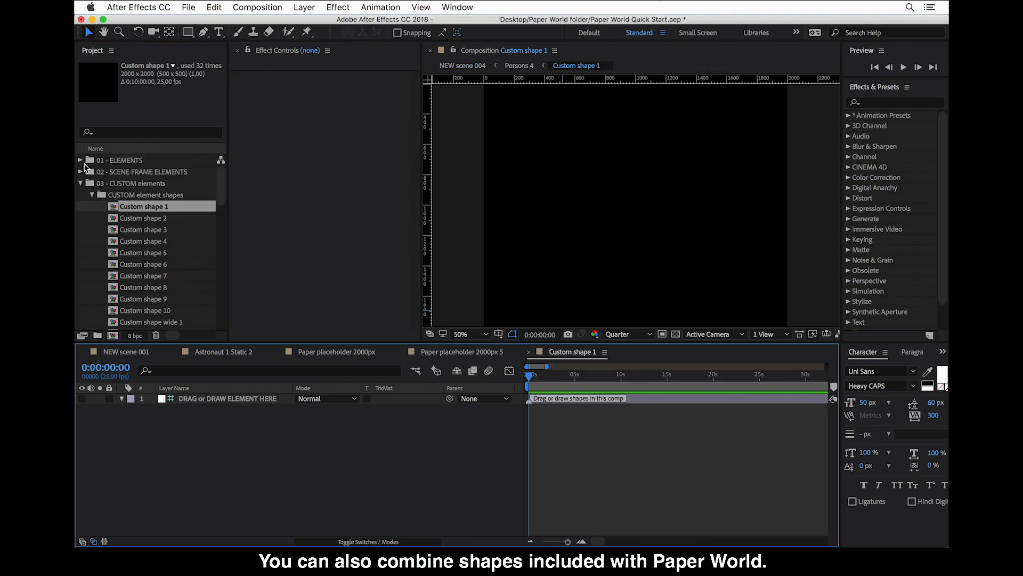
- Add Smoke shape 1 from ELEMENTS > Element shapes > CAMPING shapes, then return to NEW scene 001
click(80, 160)
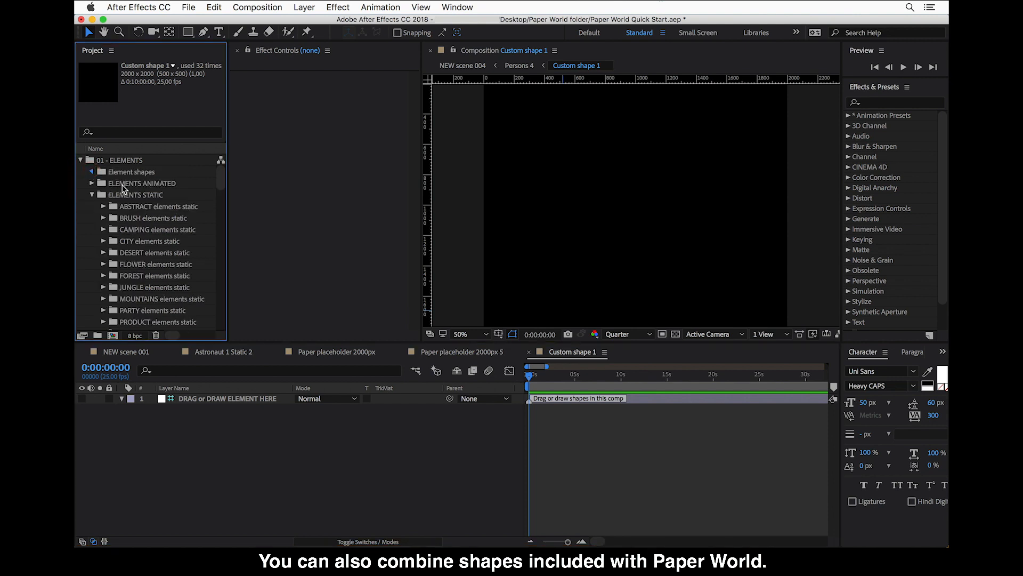
click(93, 160)
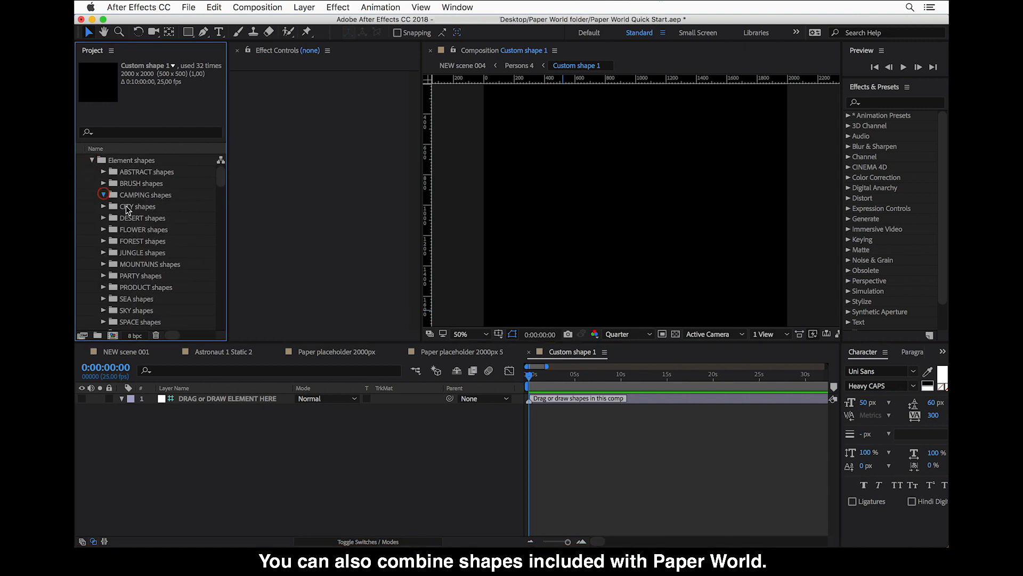
click(110, 194)
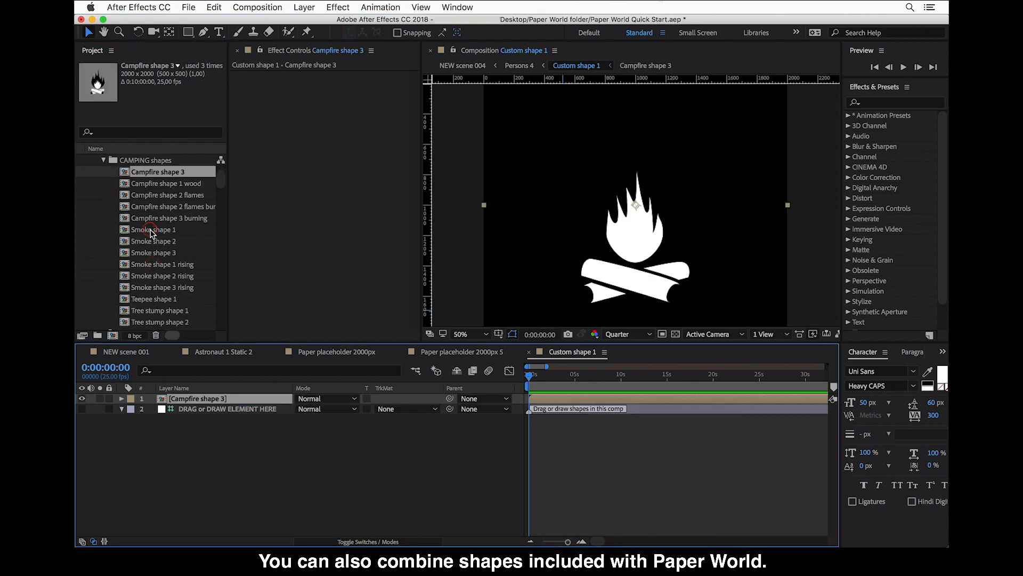
click(155, 229)
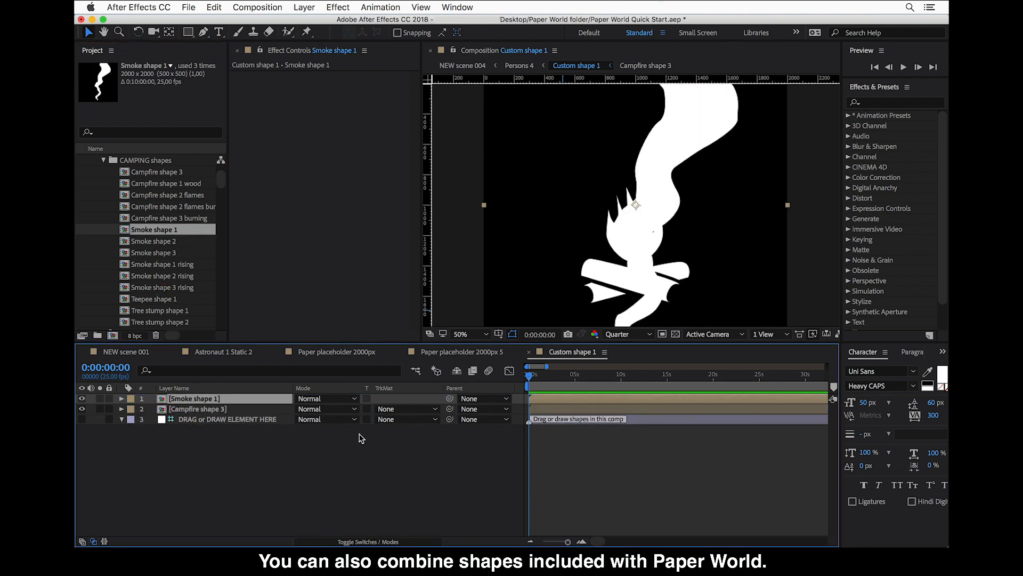
click(121, 398)
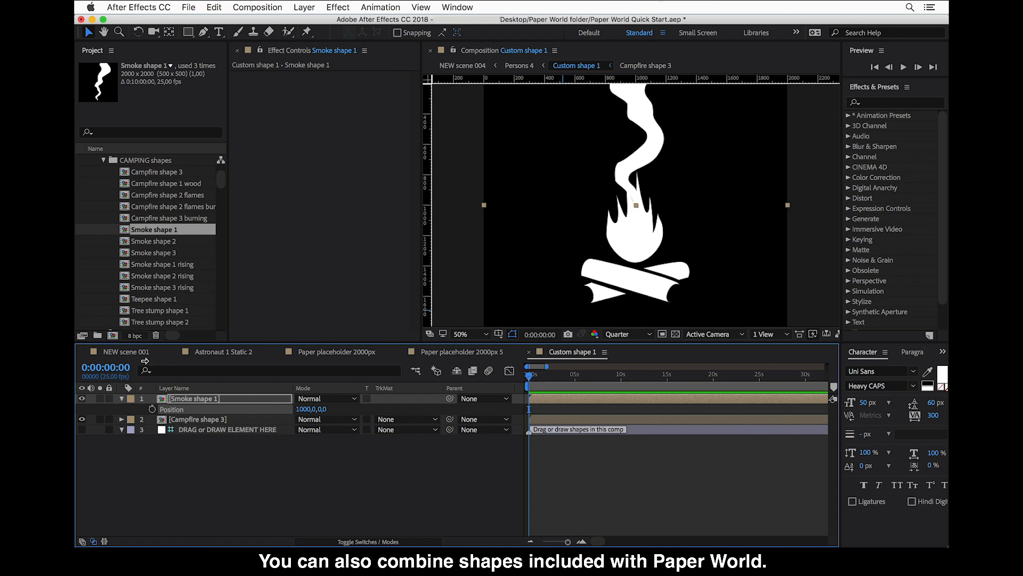
click(124, 351)
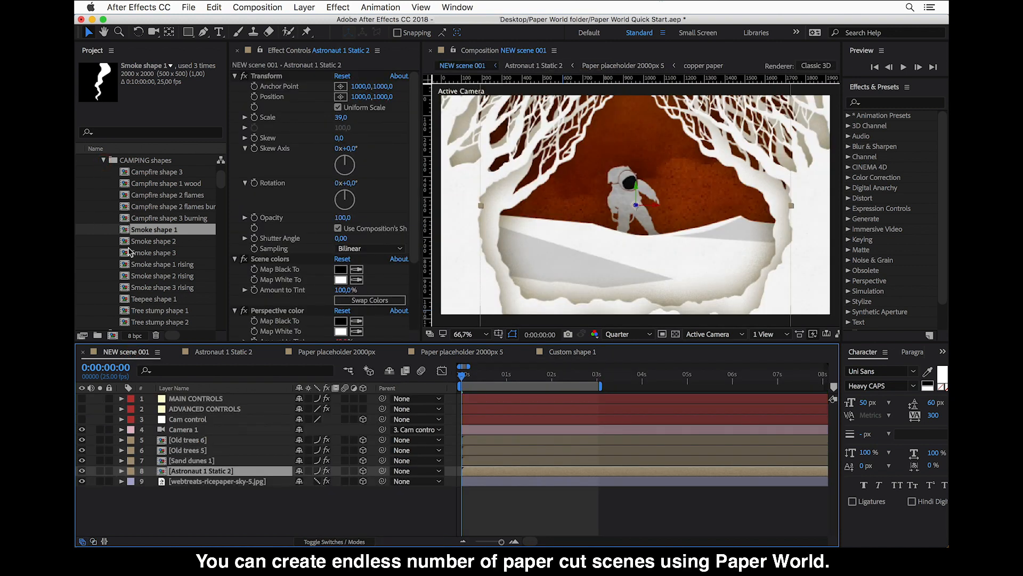
- Collapse the CAMPING, ELEMENTS, CREATORS and PAPER TEXTURES folders and expand TEMPLATE scenes
click(102, 160)
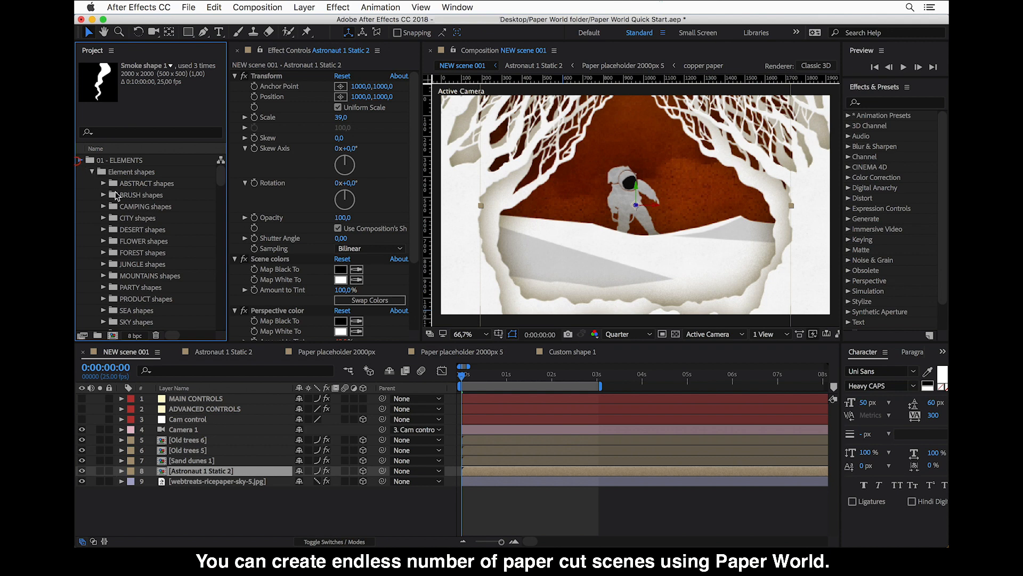
click(90, 159)
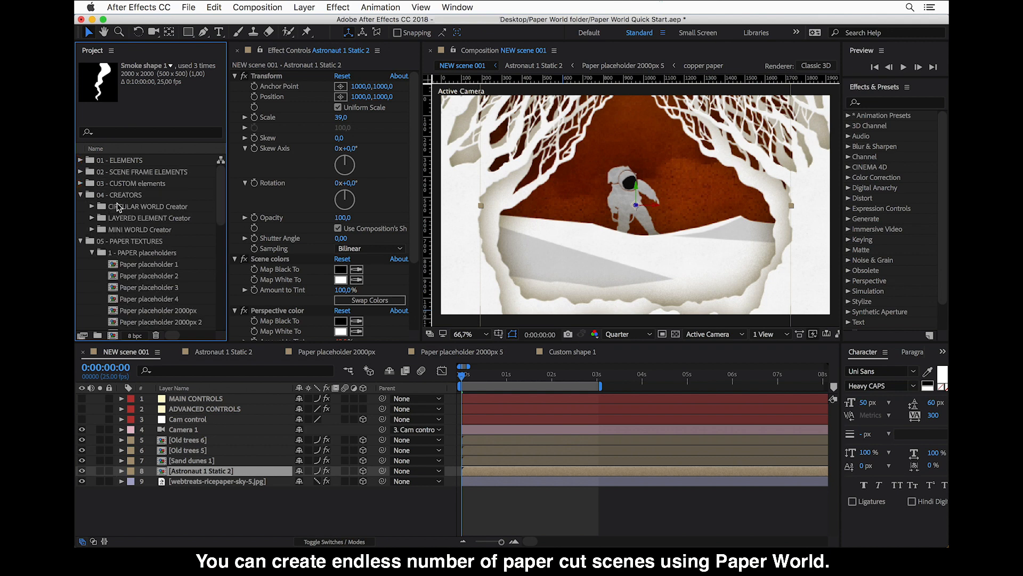
click(81, 194)
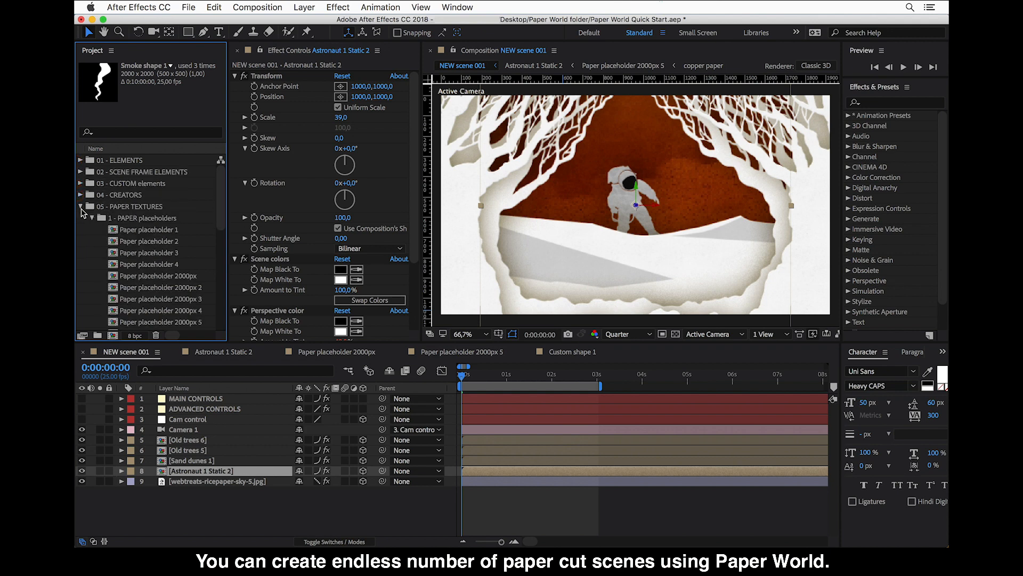
click(90, 206)
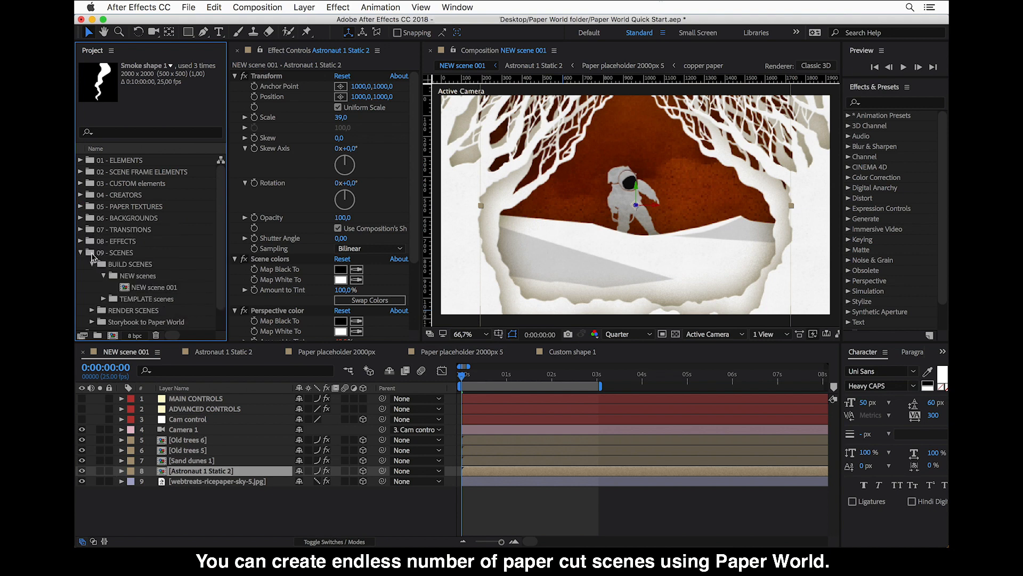
click(155, 287)
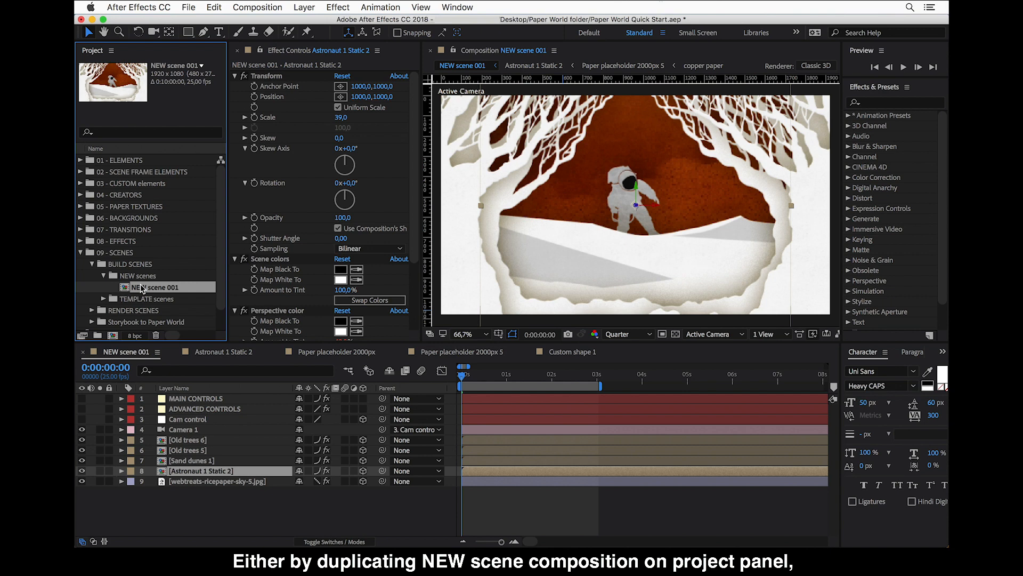
mouse_move(164, 290)
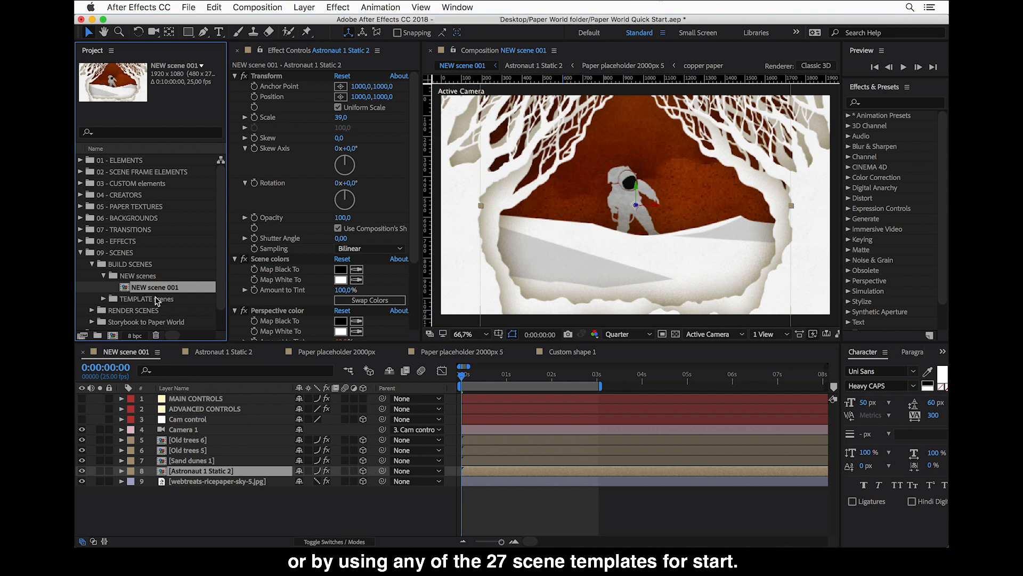
click(147, 298)
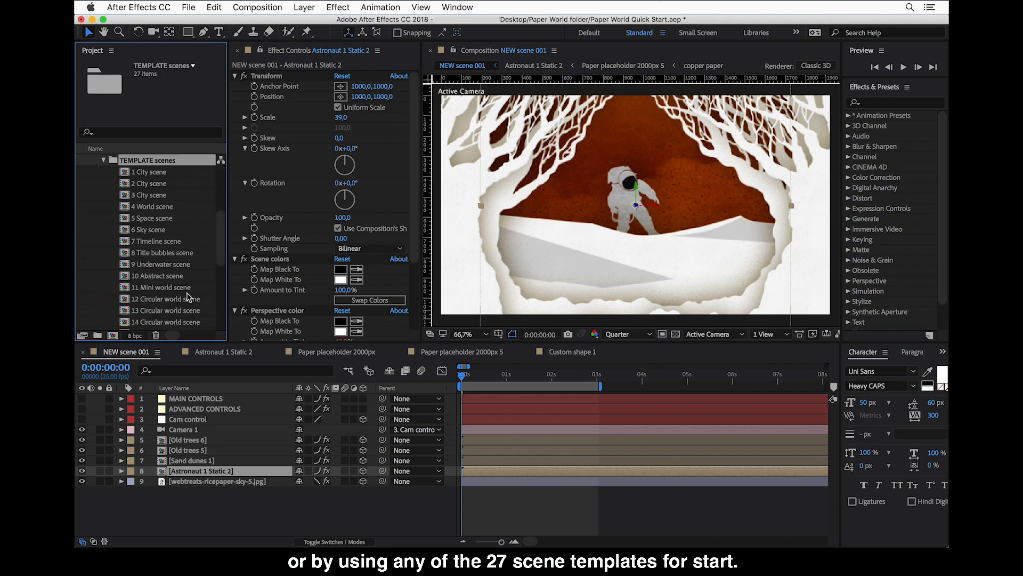
mouse_move(150, 199)
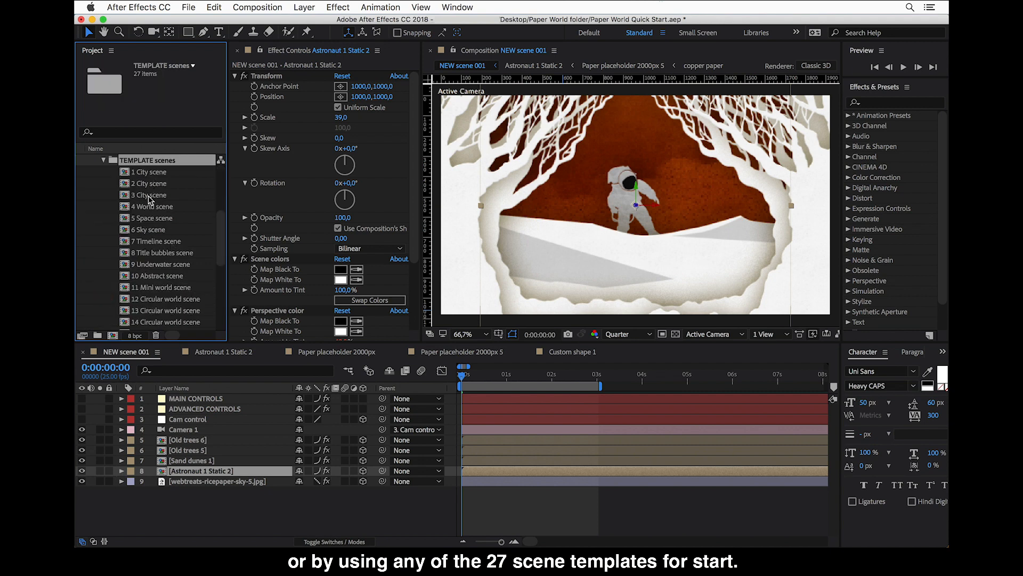
- Open the 3 City scene template, then bring NEW scene 001 back to front
click(152, 194)
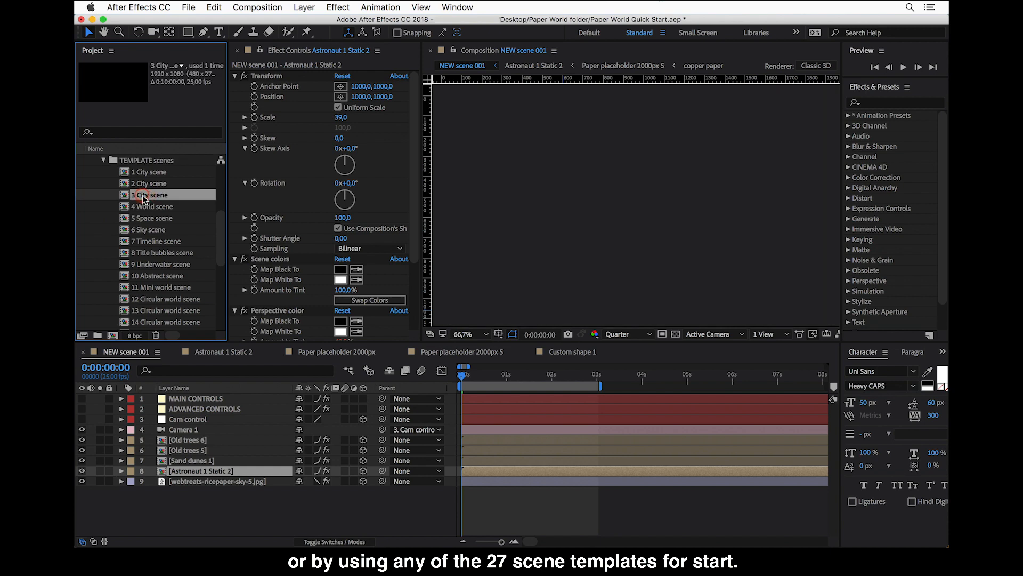
double_click(152, 194)
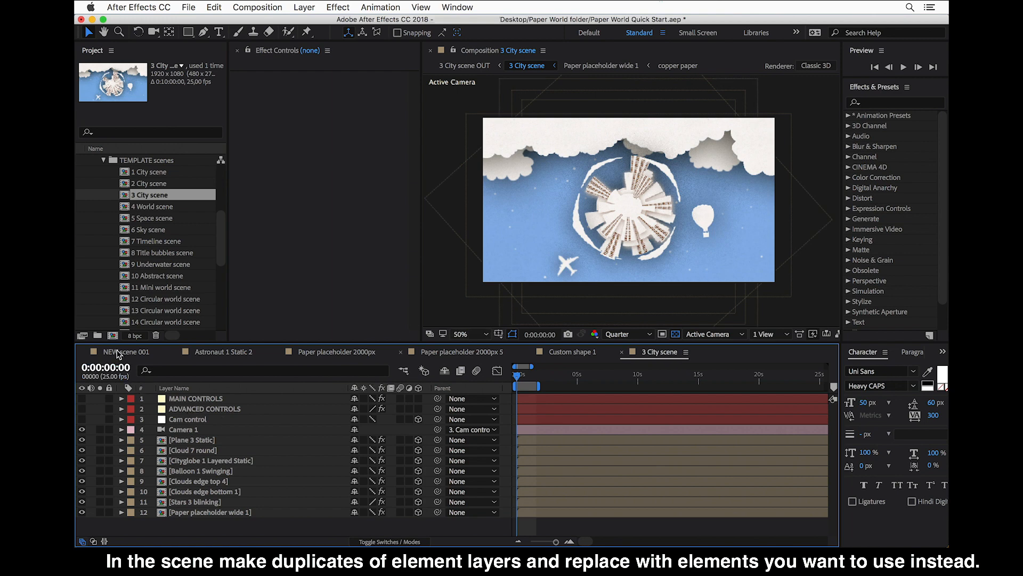
click(125, 351)
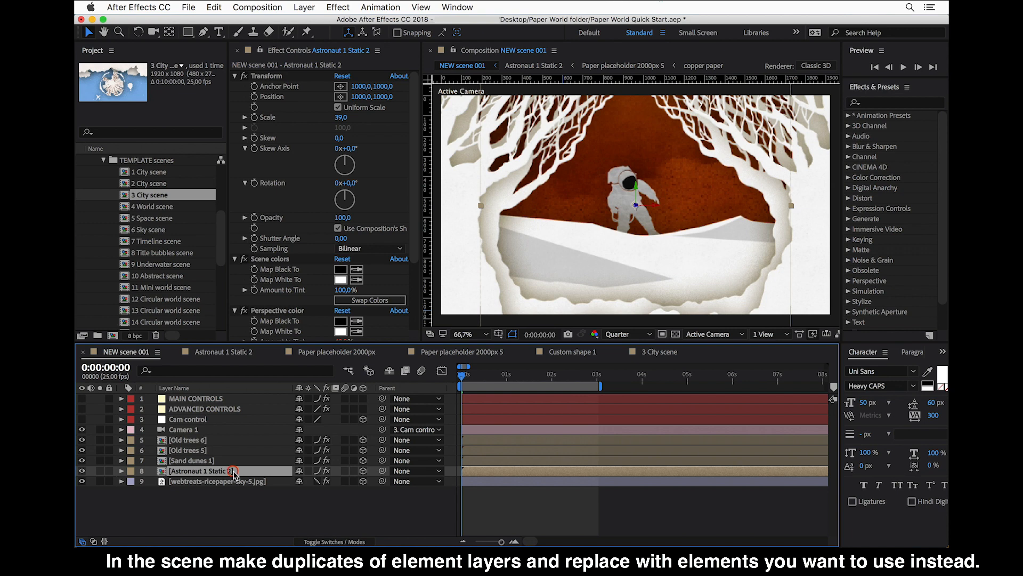
- Duplicate the astronaut layer and replace the copy with Ufo 1 Static from SPACE elements static
key(cmd+d)
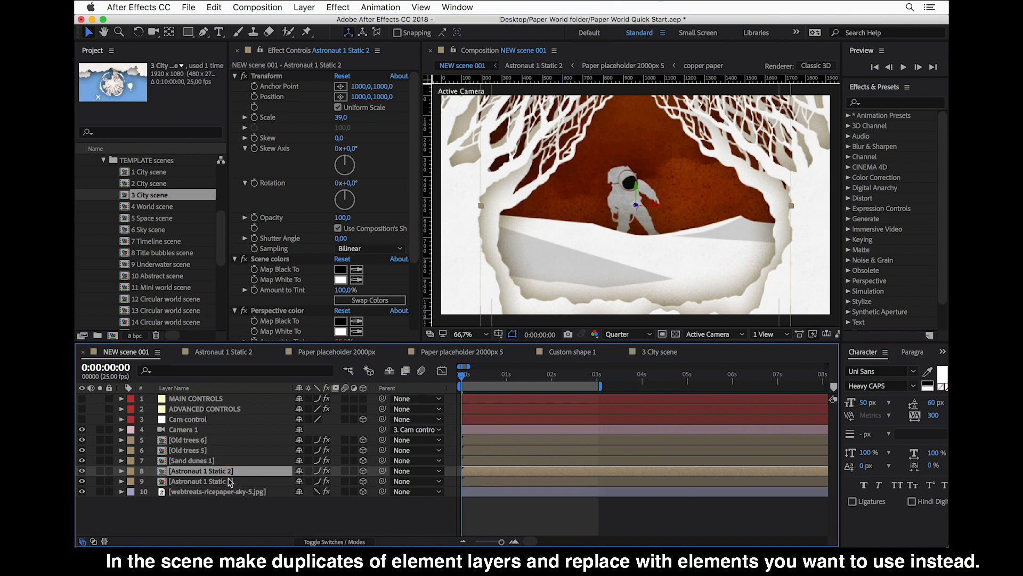
click(201, 481)
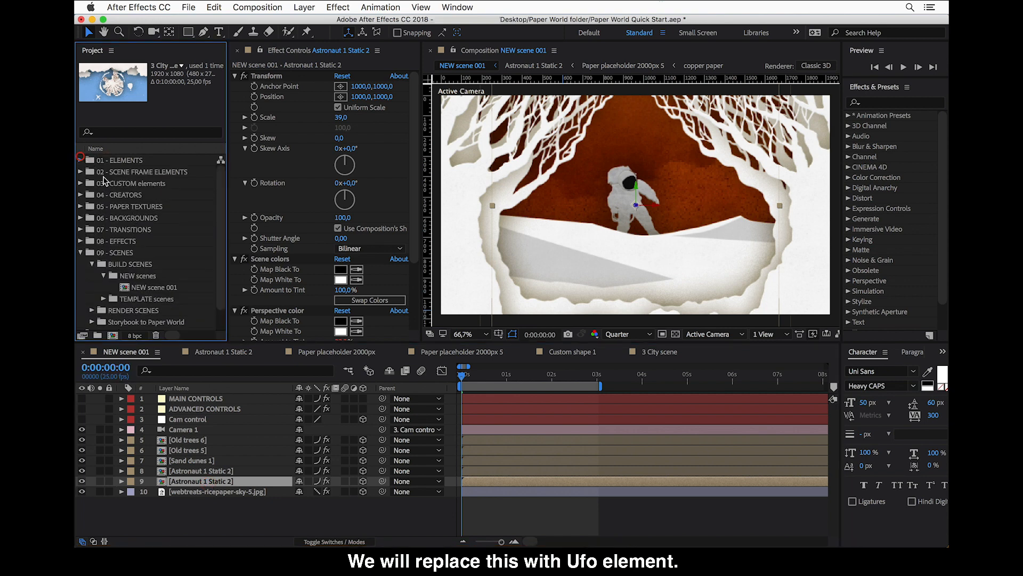
click(80, 159)
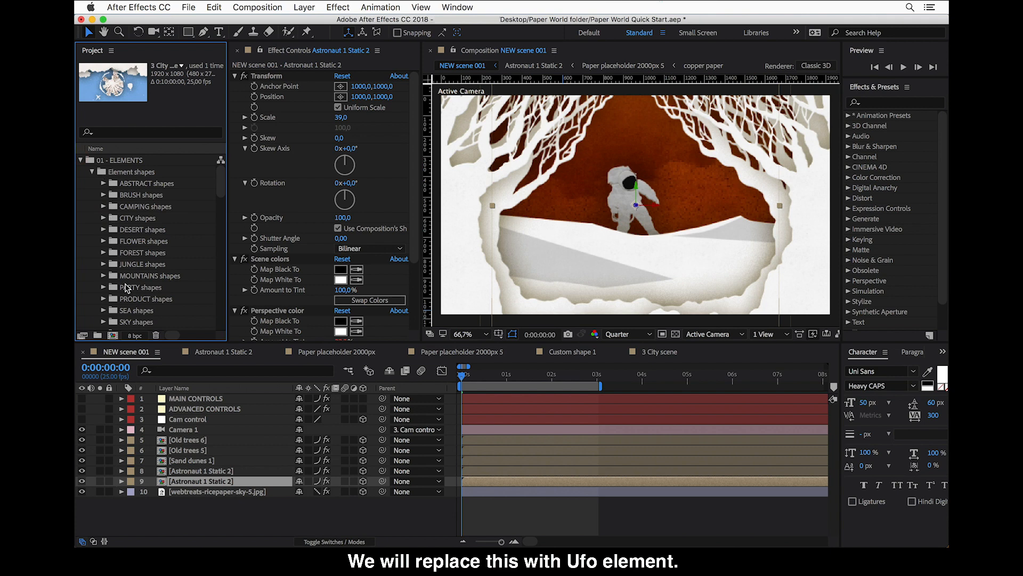
click(92, 171)
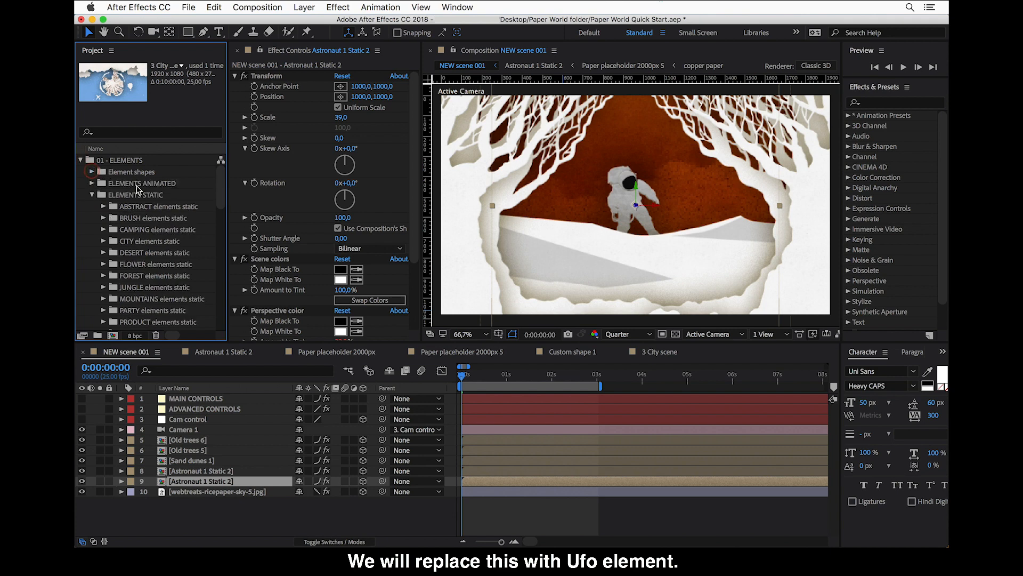
scroll(down, 3)
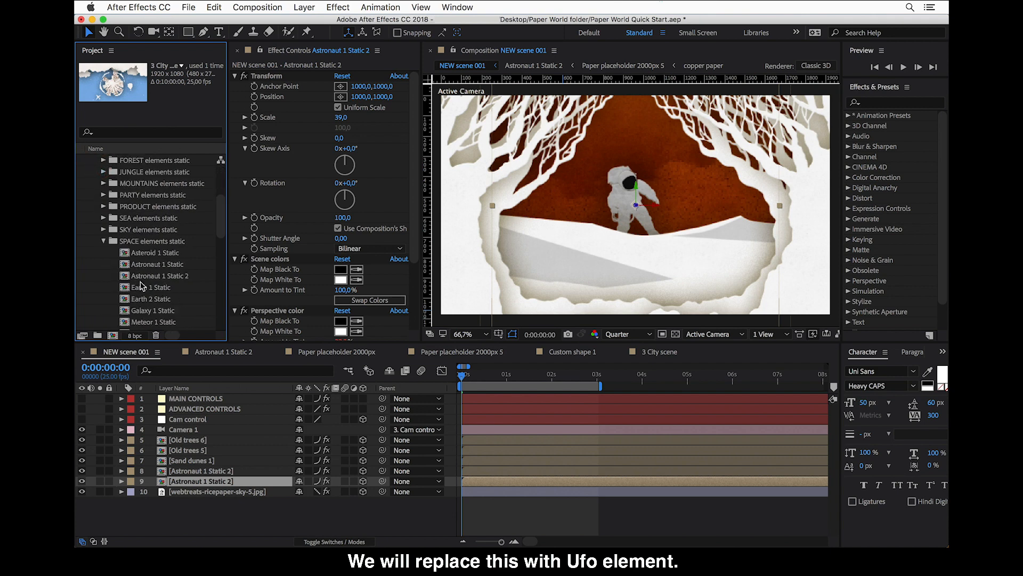
scroll(down, 3)
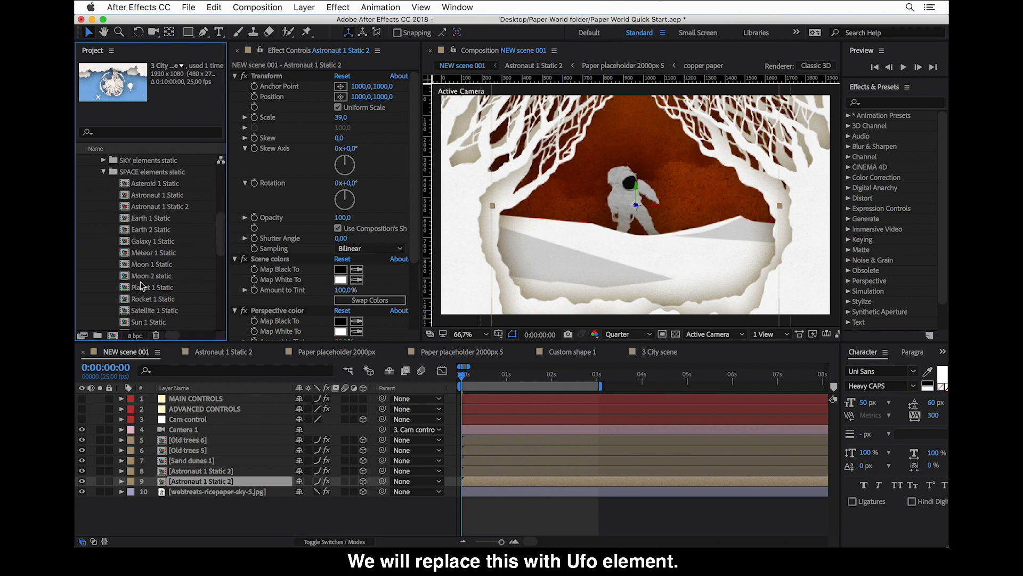
scroll(down, 3)
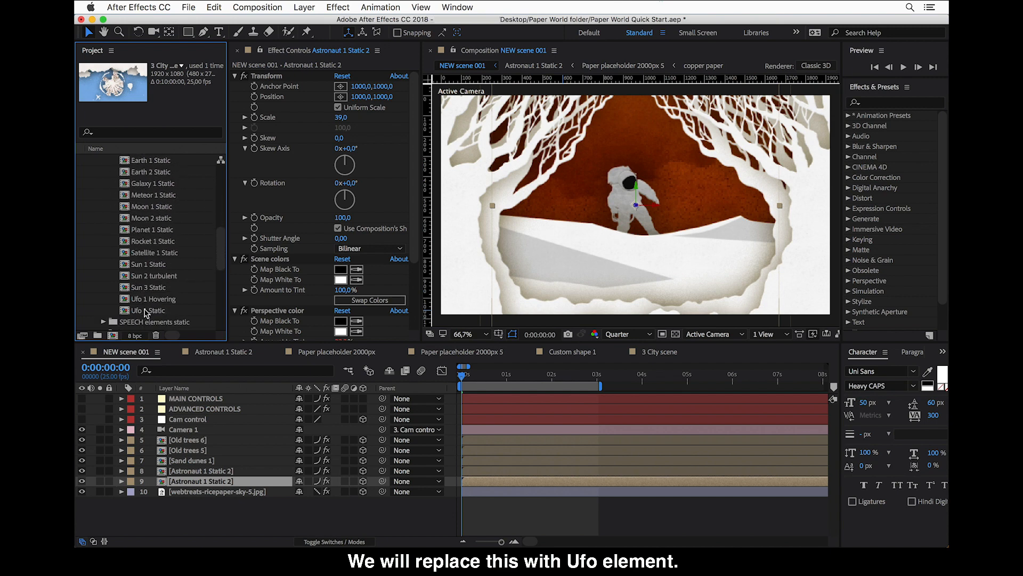
click(149, 310)
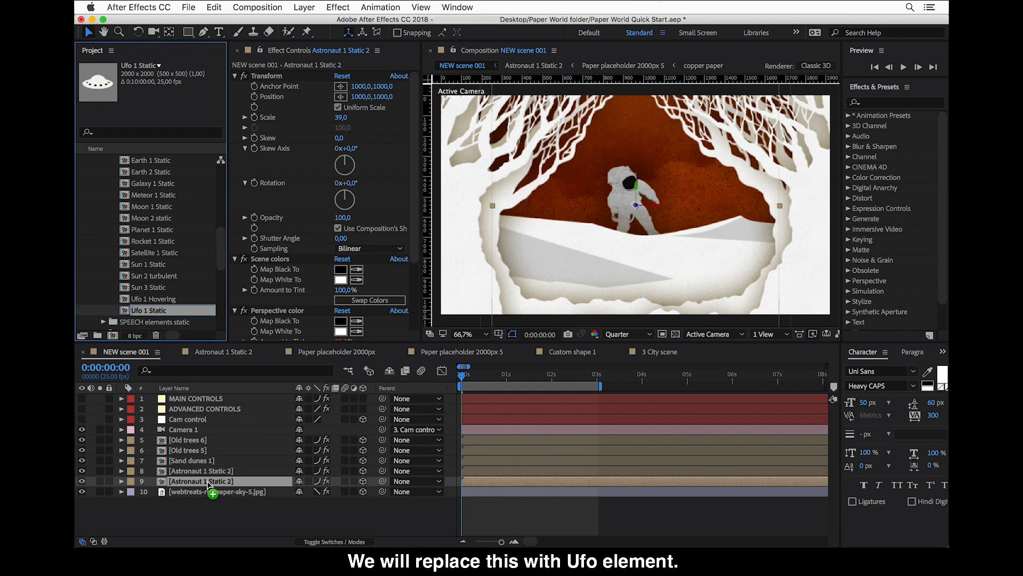
click(209, 481)
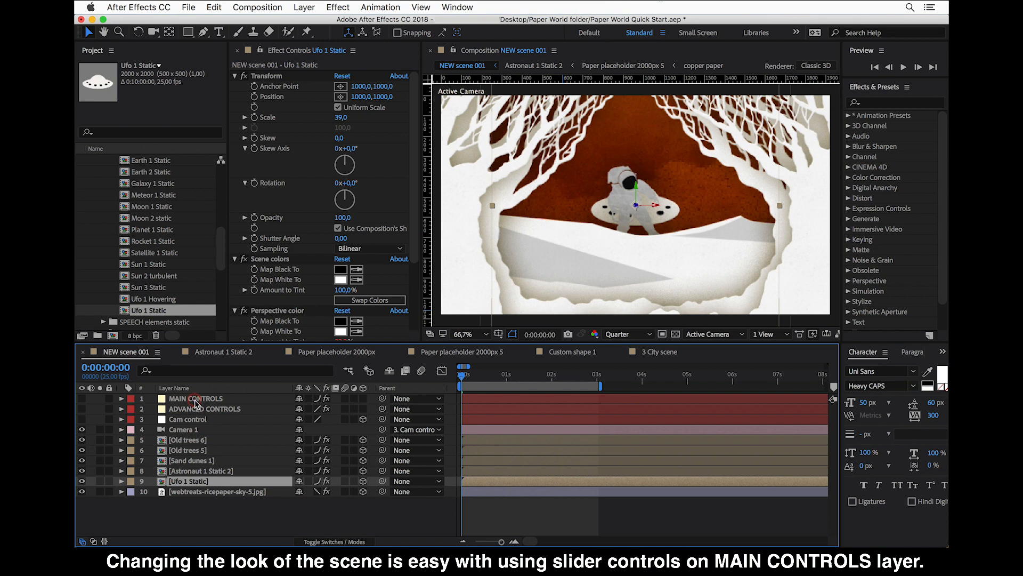
- Set MAIN CONTROLS' Scene Color Light to light blue, then select the astronaut layer
click(195, 398)
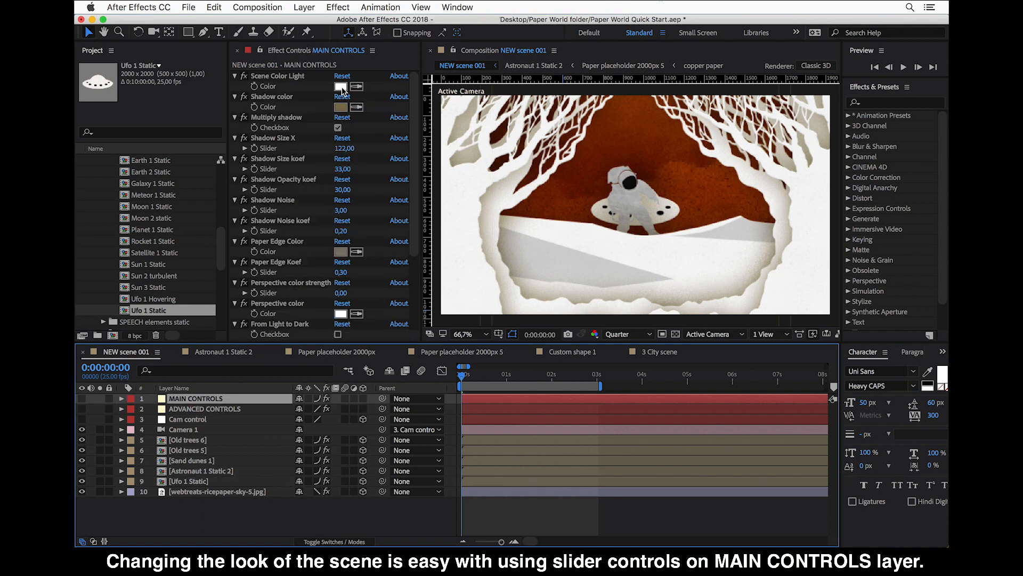
click(340, 87)
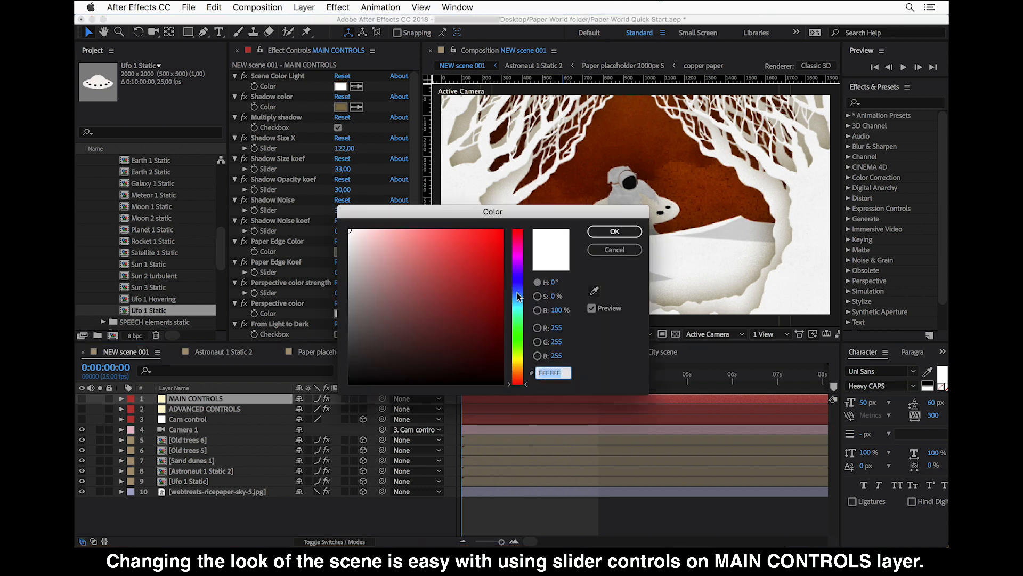
click(442, 236)
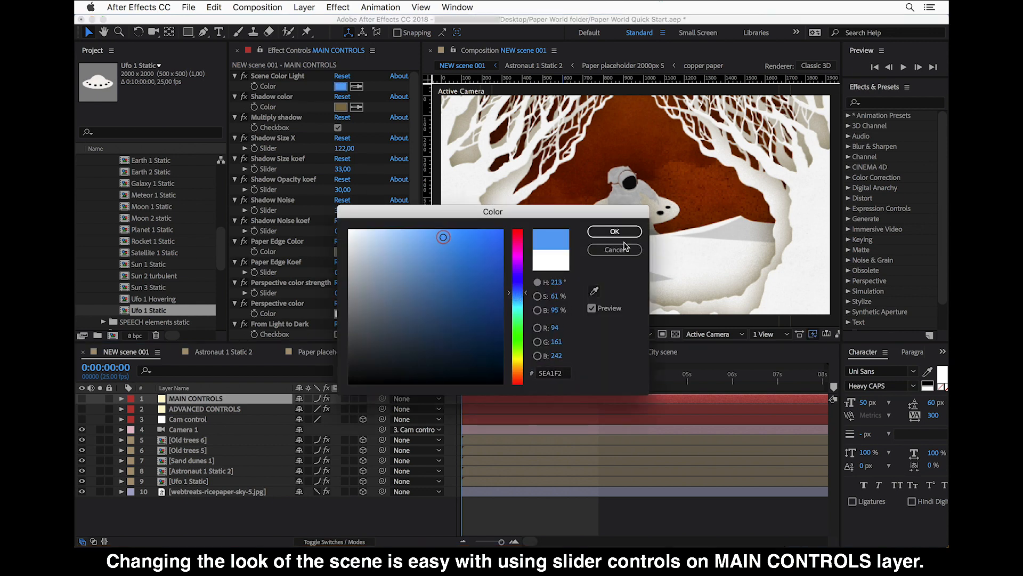
click(613, 231)
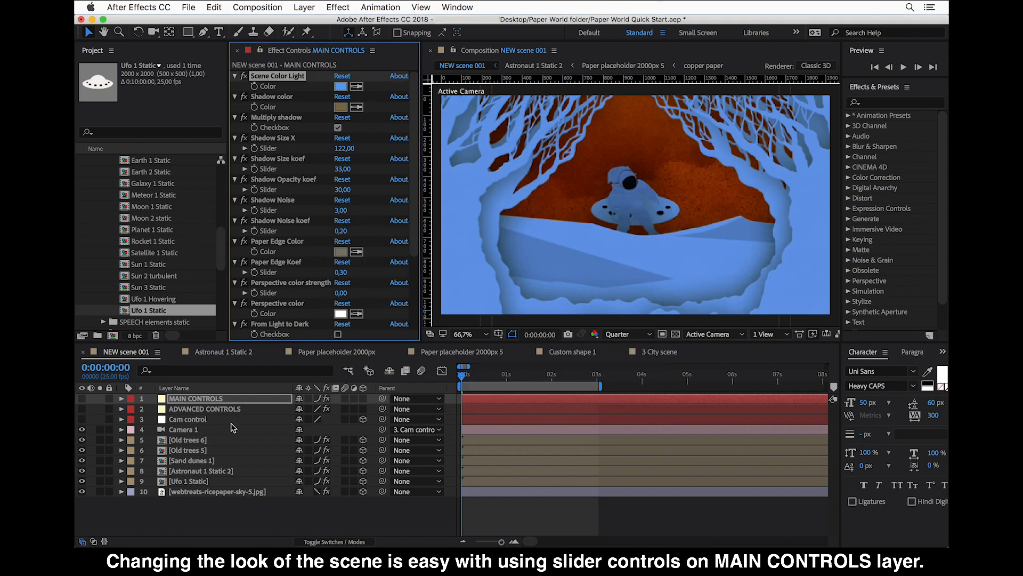
mouse_move(198, 474)
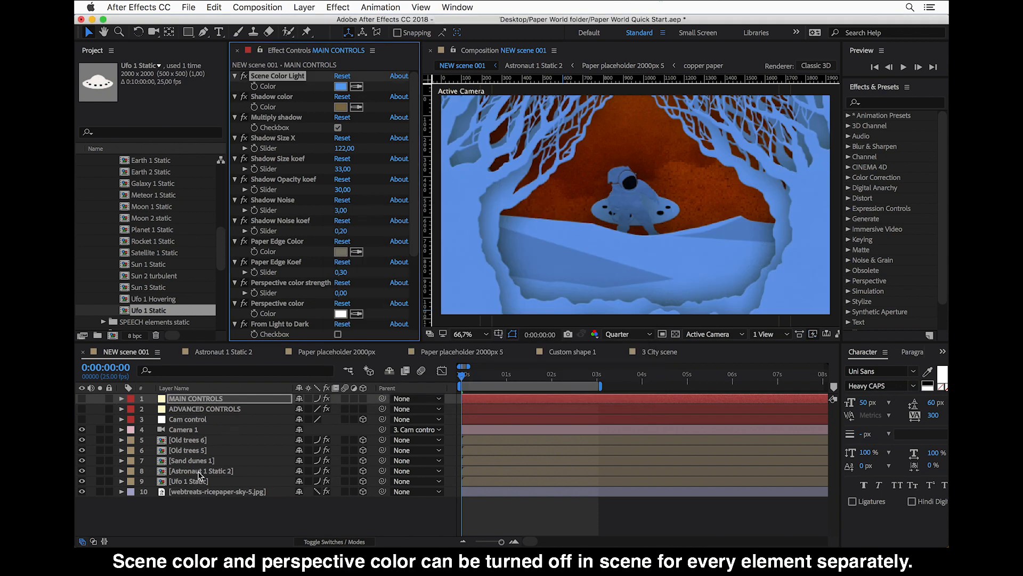
click(203, 471)
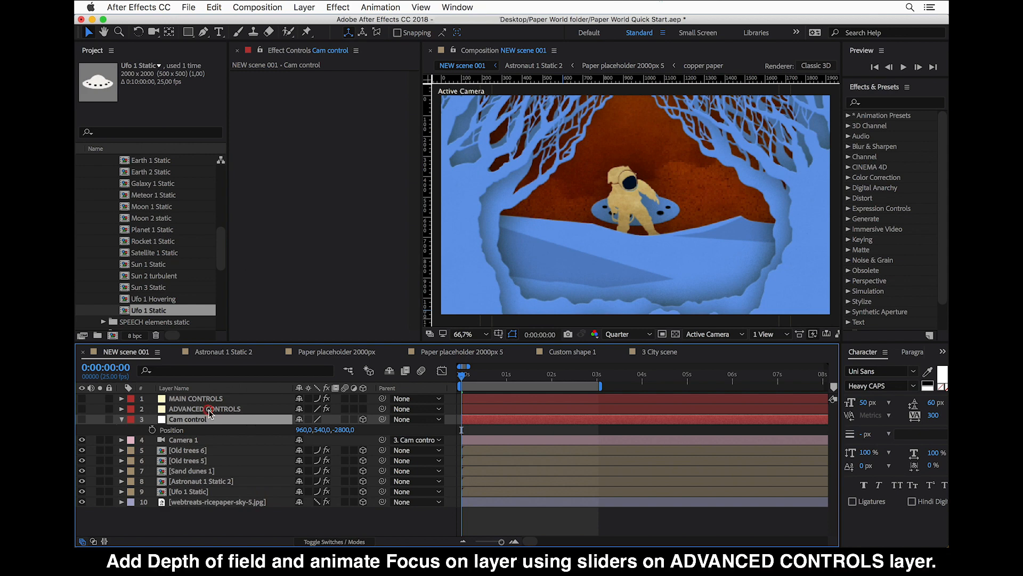
- Tick DOF on for the ADVANCED CONTROLS layer in Effect Controls
click(203, 407)
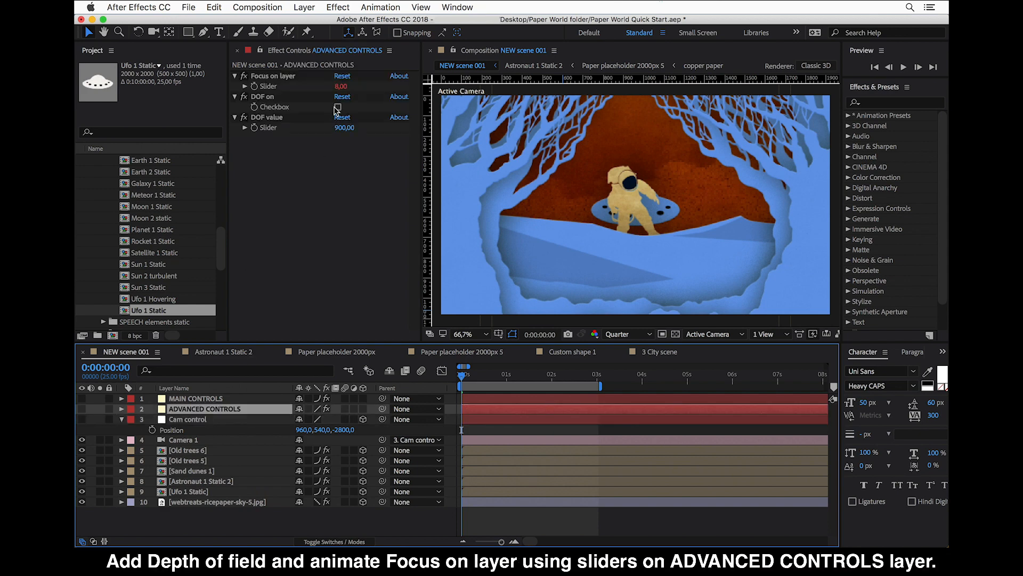
click(338, 107)
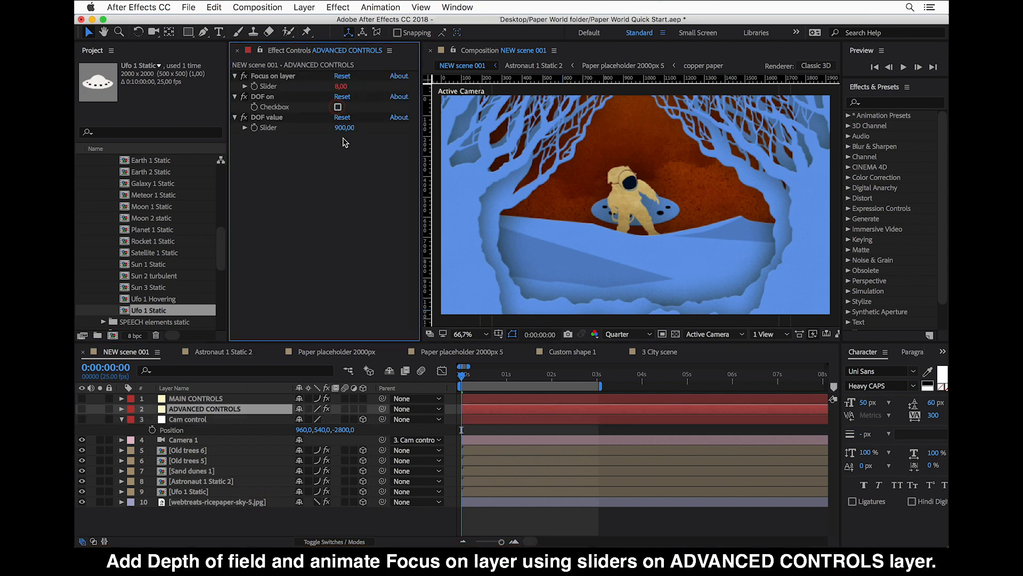
click(338, 107)
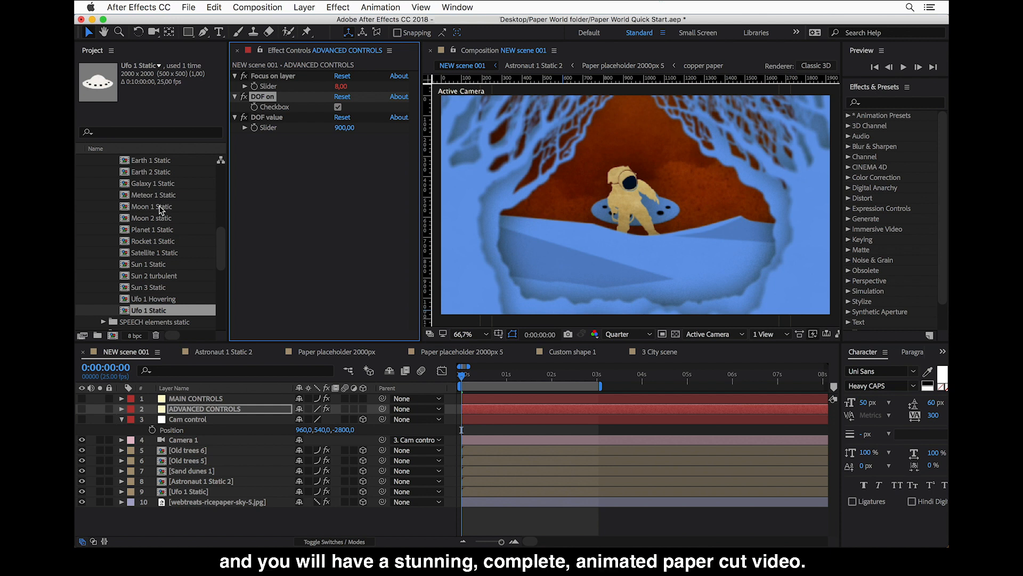
mouse_move(165, 216)
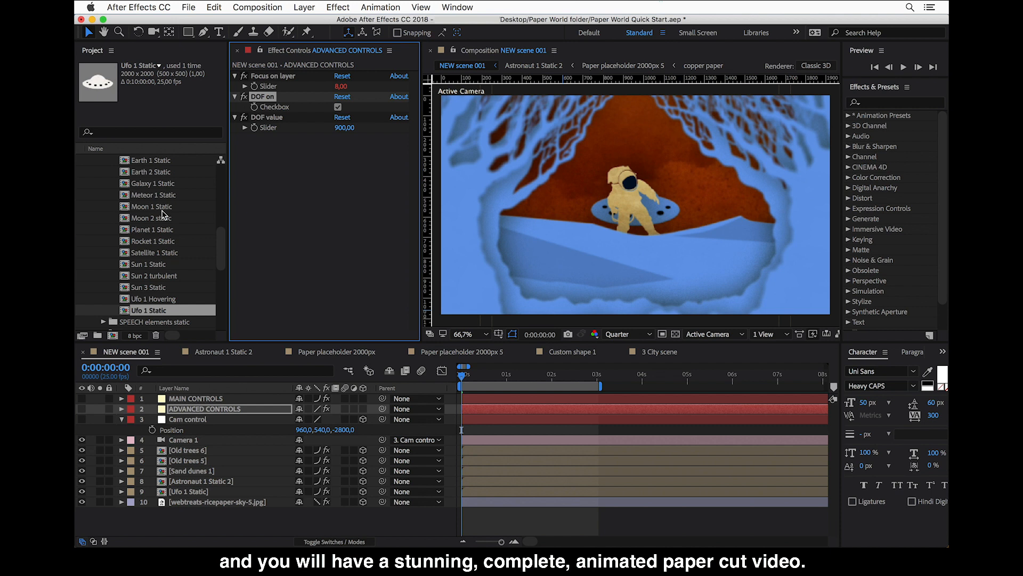
mouse_move(186, 228)
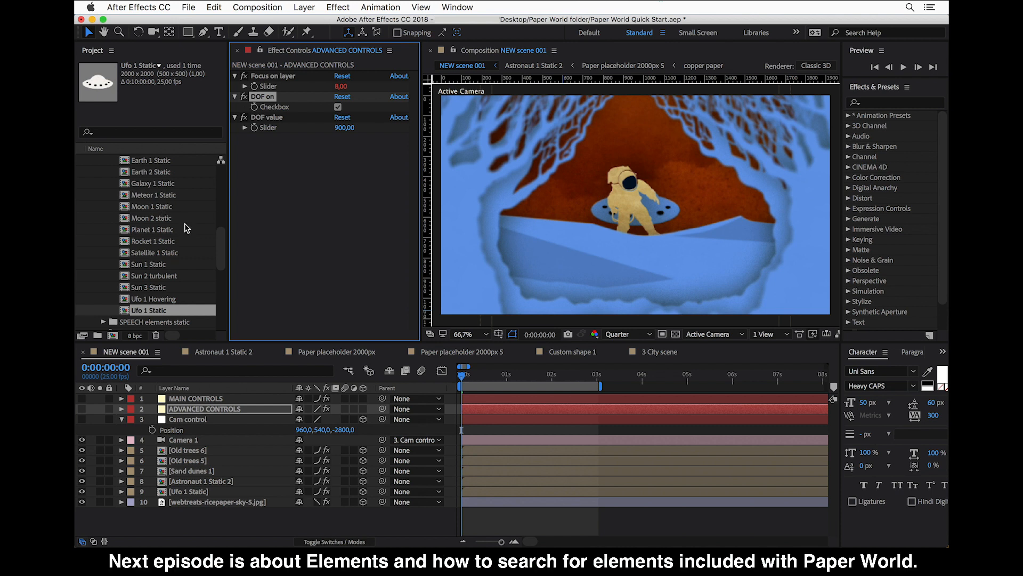